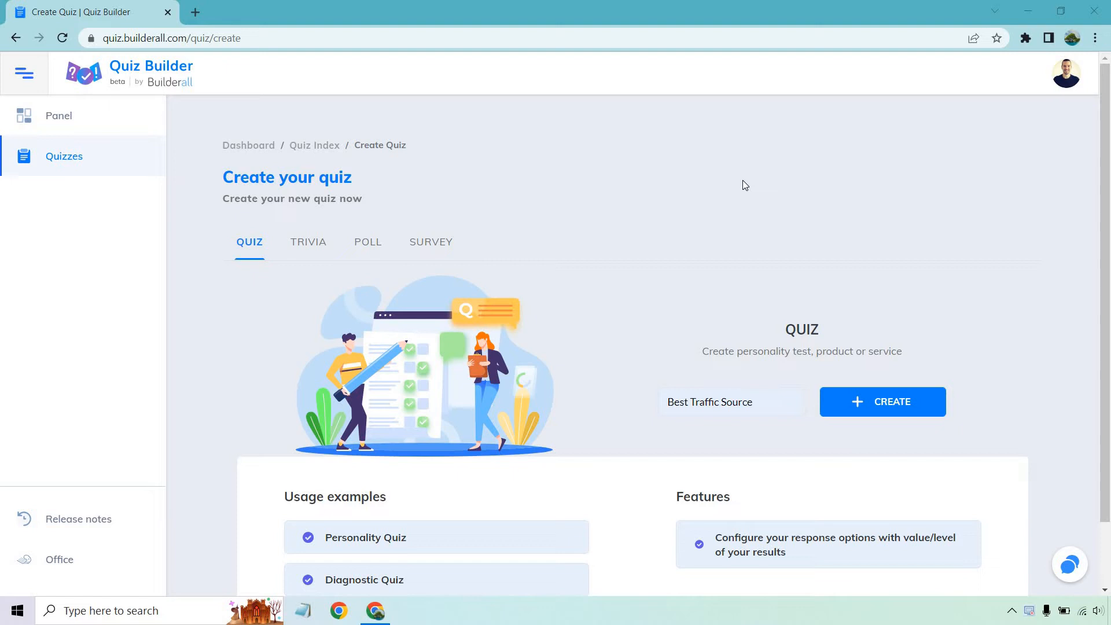
mouse_move(668, 249)
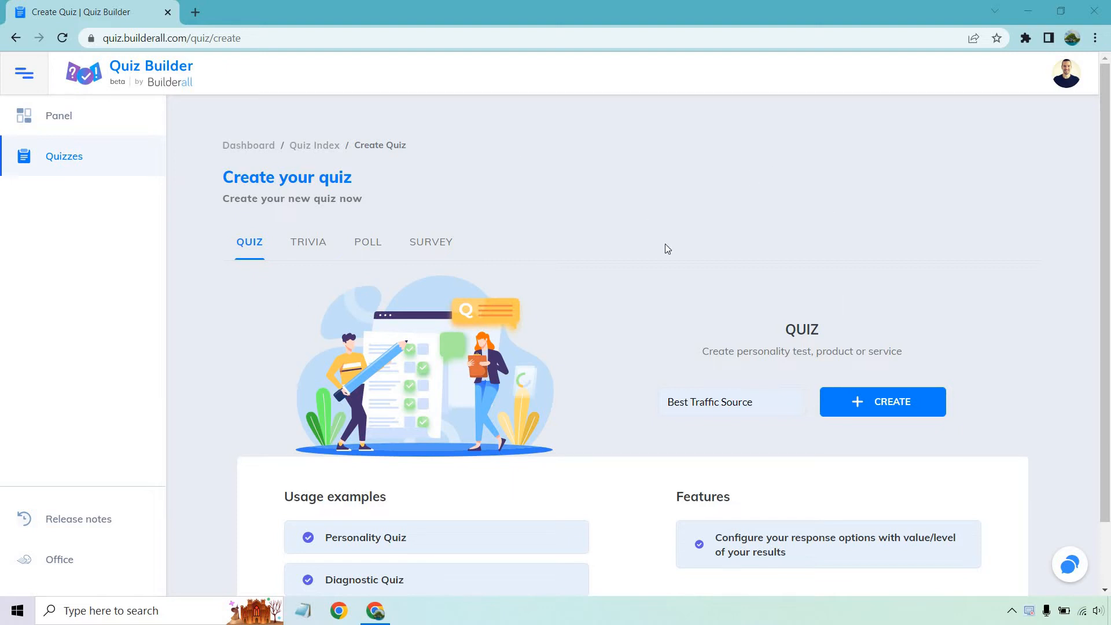
- Create the new quiz named 'Best Traffic Source' and land on its Edit Quiz page
click(731, 402)
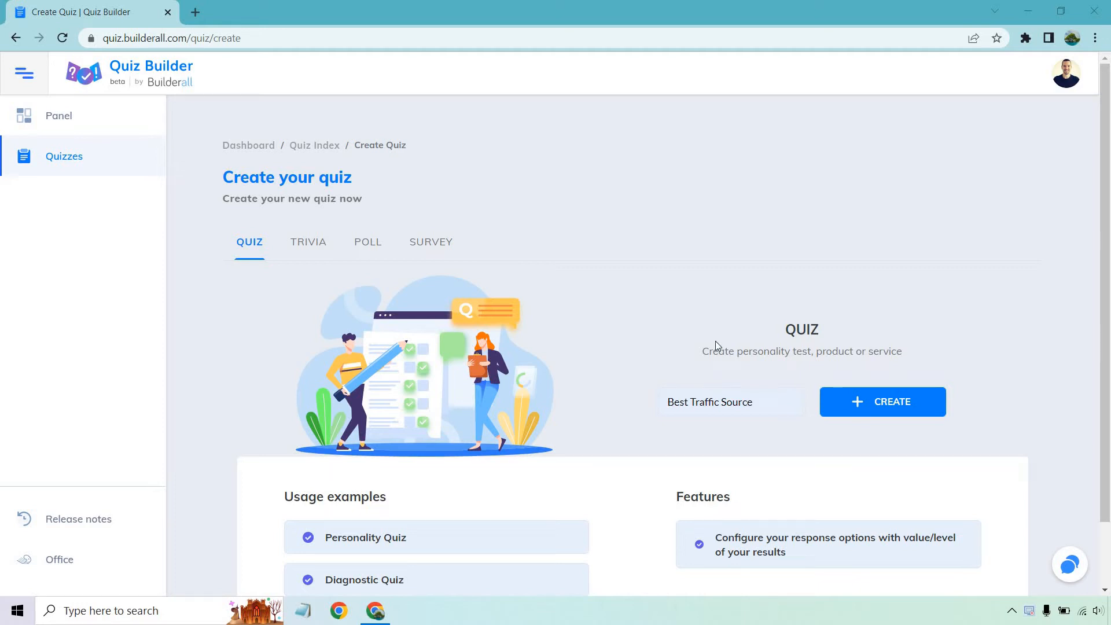
click(882, 402)
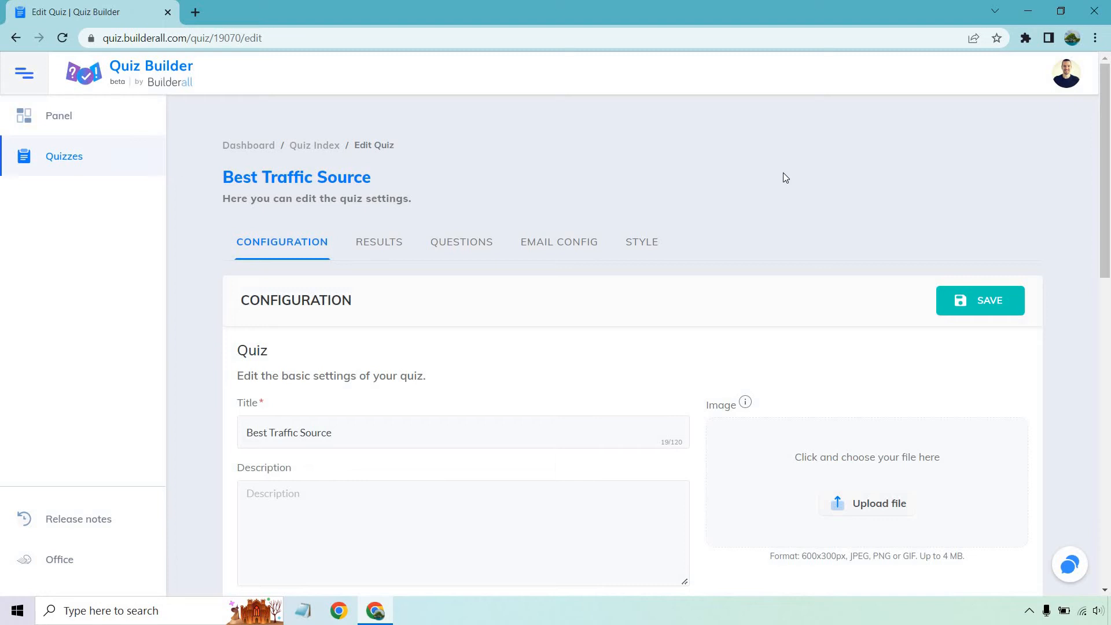
- Enter the description 'Quiz about the best possible traffic sources to use as an online marketer.'
scroll(down, 3)
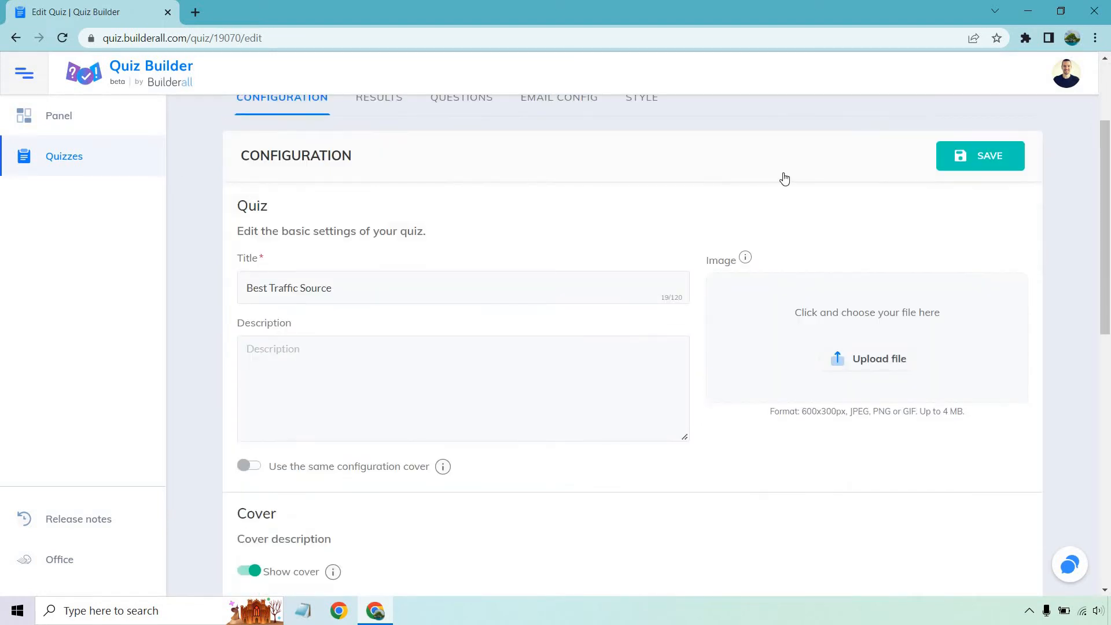
mouse_move(335, 357)
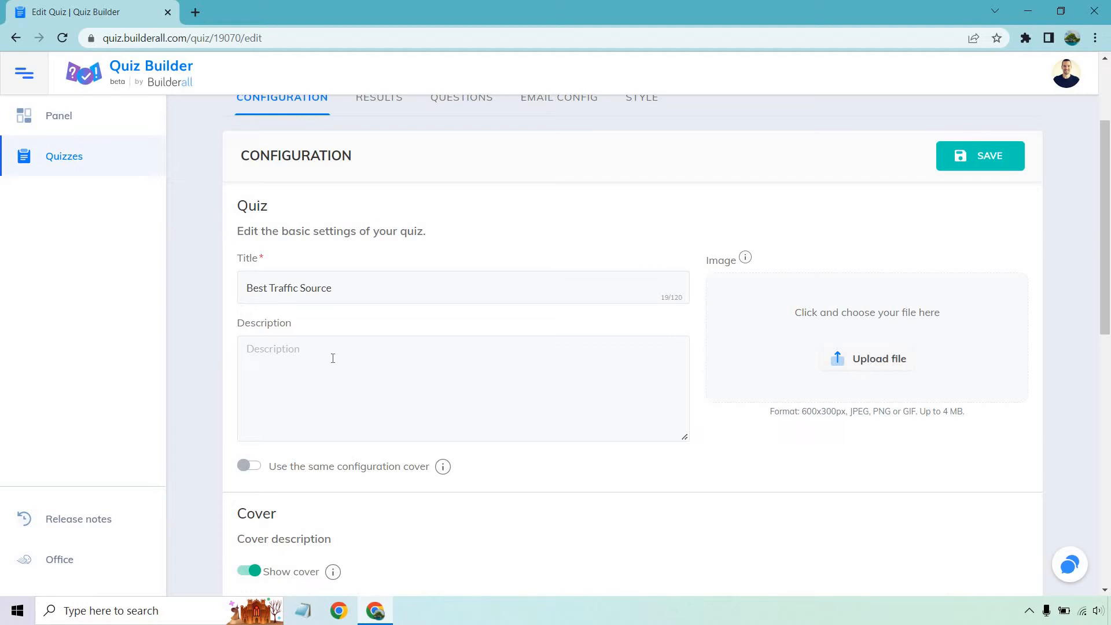
text(Quiz about the best possible traffic sources to use as an online marketer.)
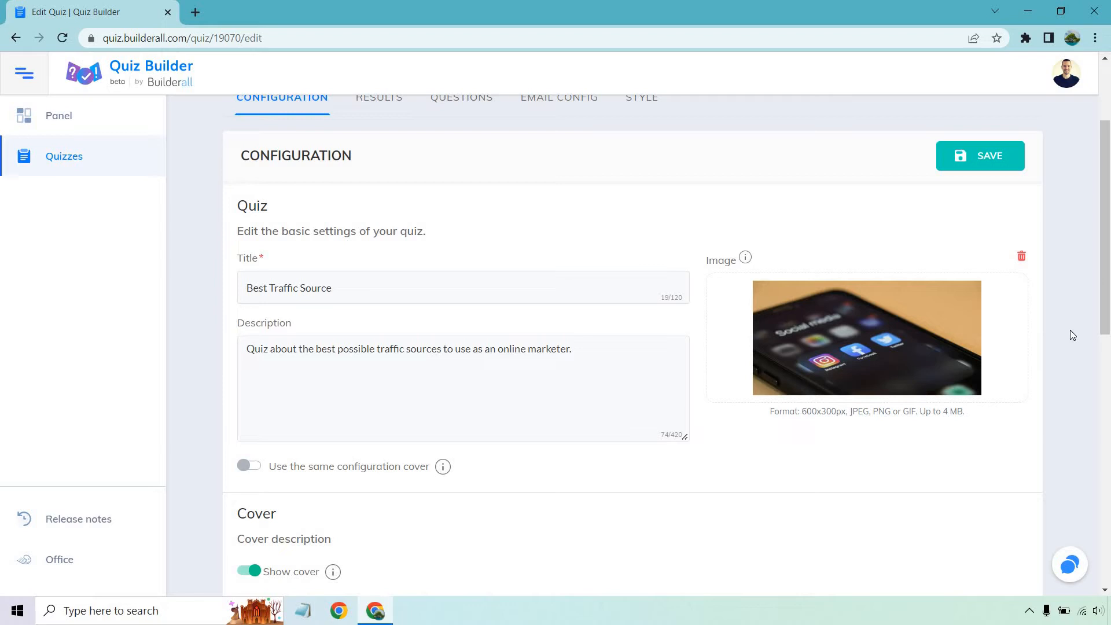
mouse_move(1108, 385)
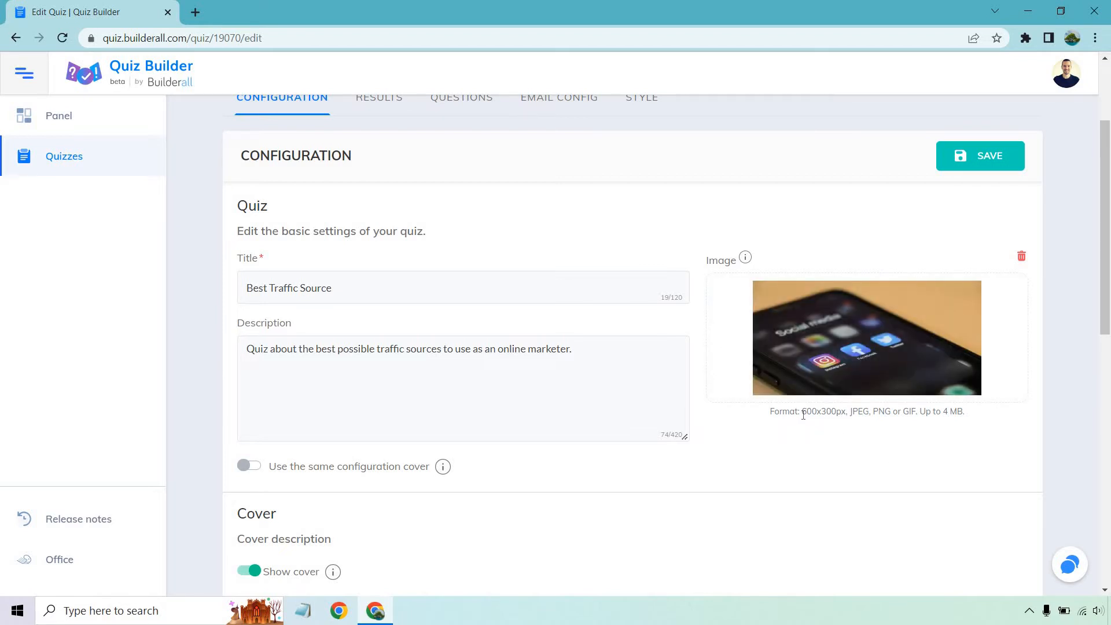
mouse_move(633, 337)
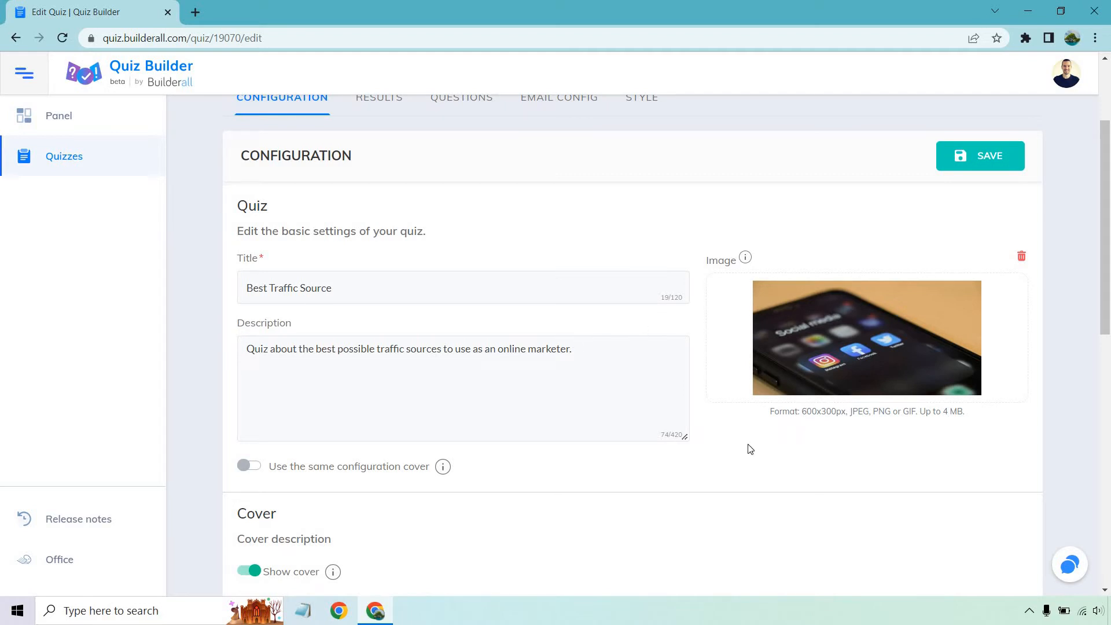
scroll(down, 3)
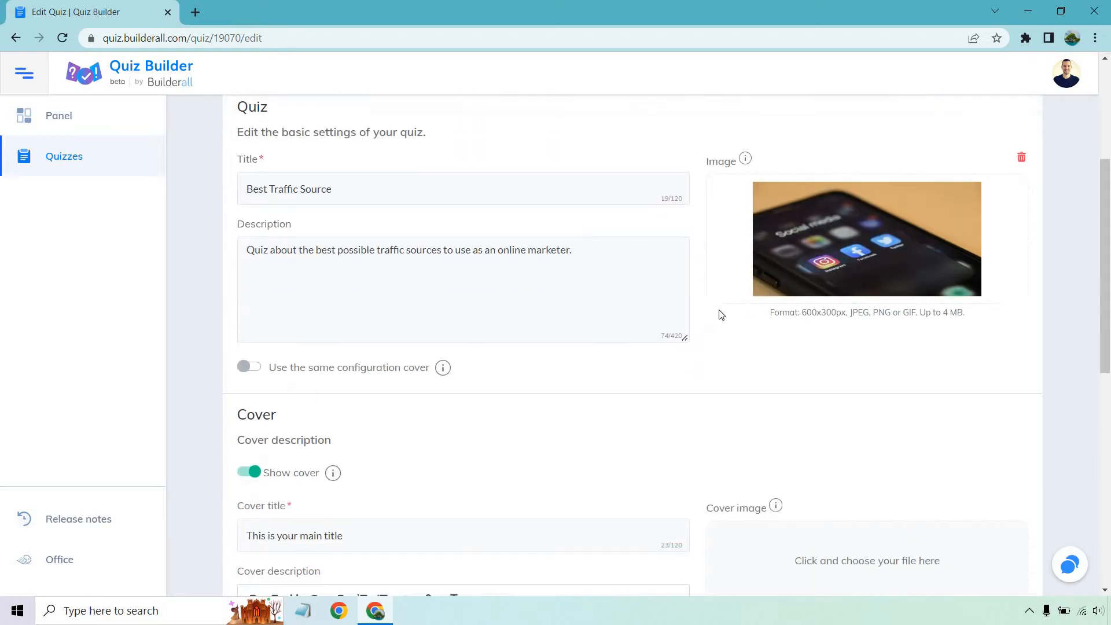
- Switch off Show cover and leave Show sharing toggled off
scroll(down, 3)
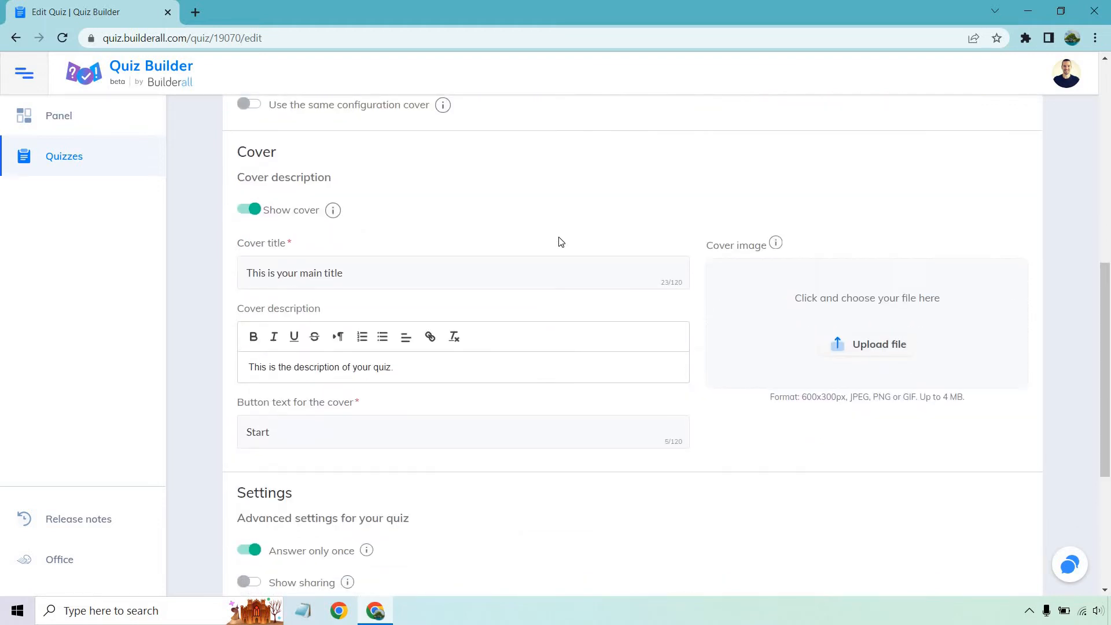
mouse_move(406, 337)
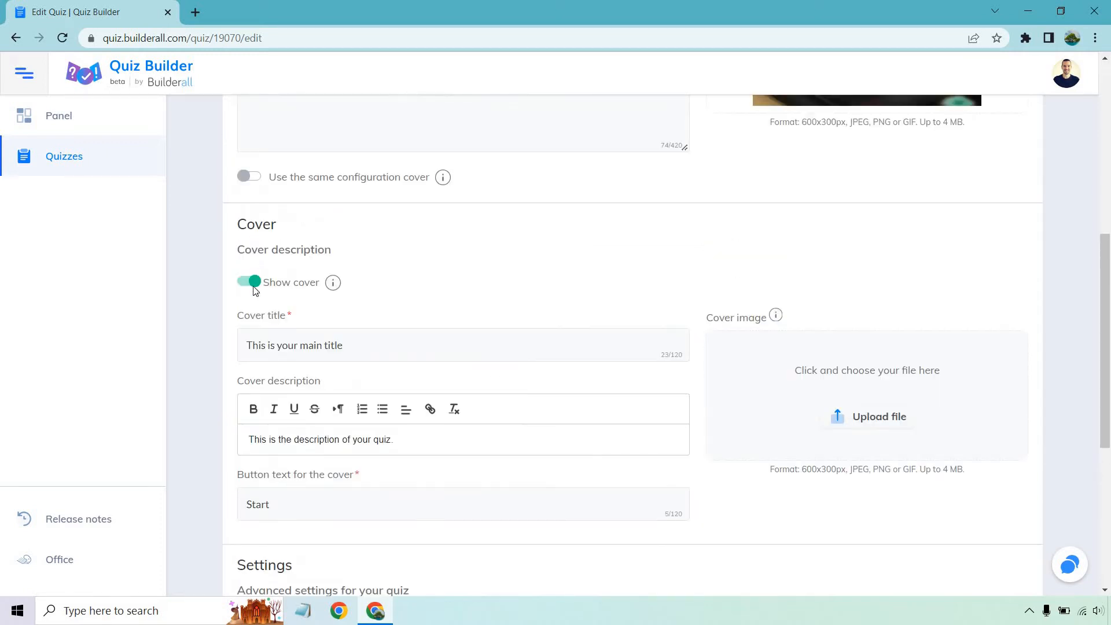
click(248, 282)
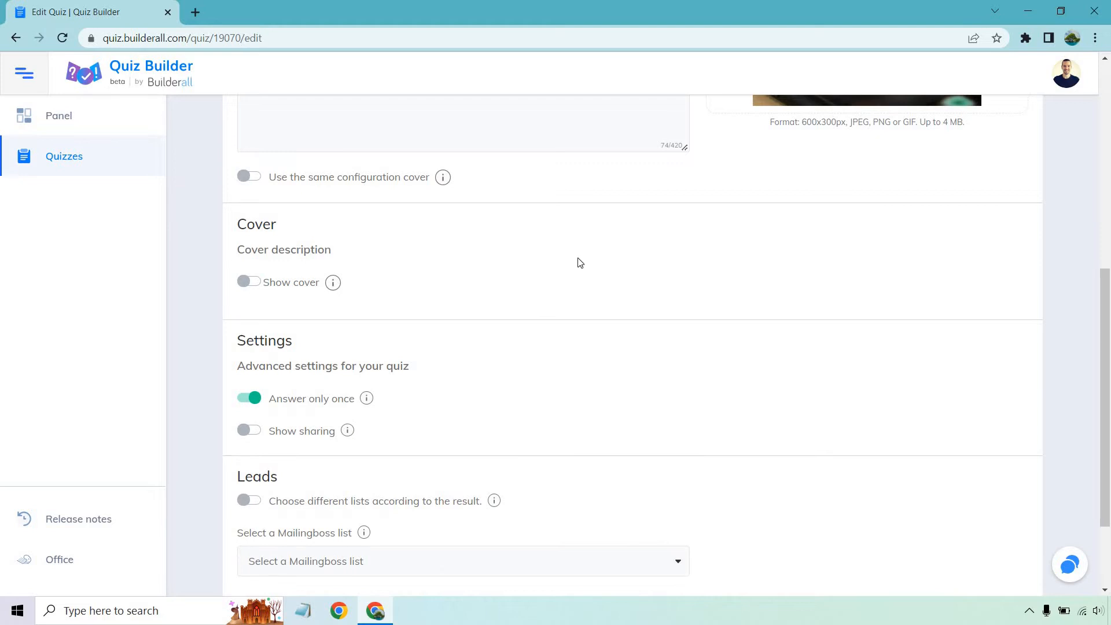
scroll(down, 3)
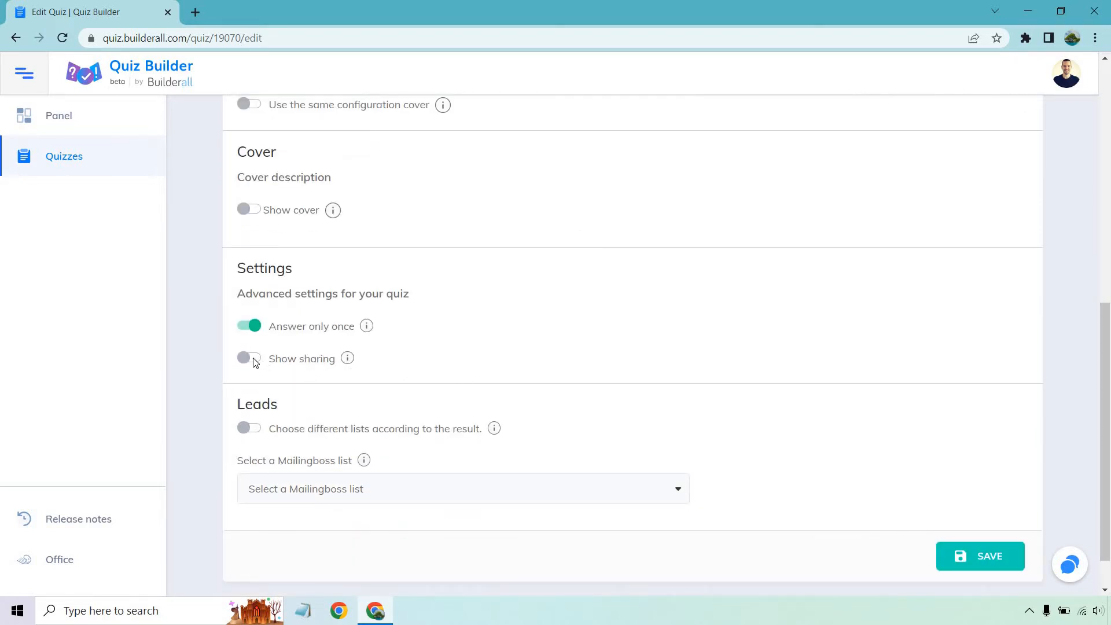
click(248, 358)
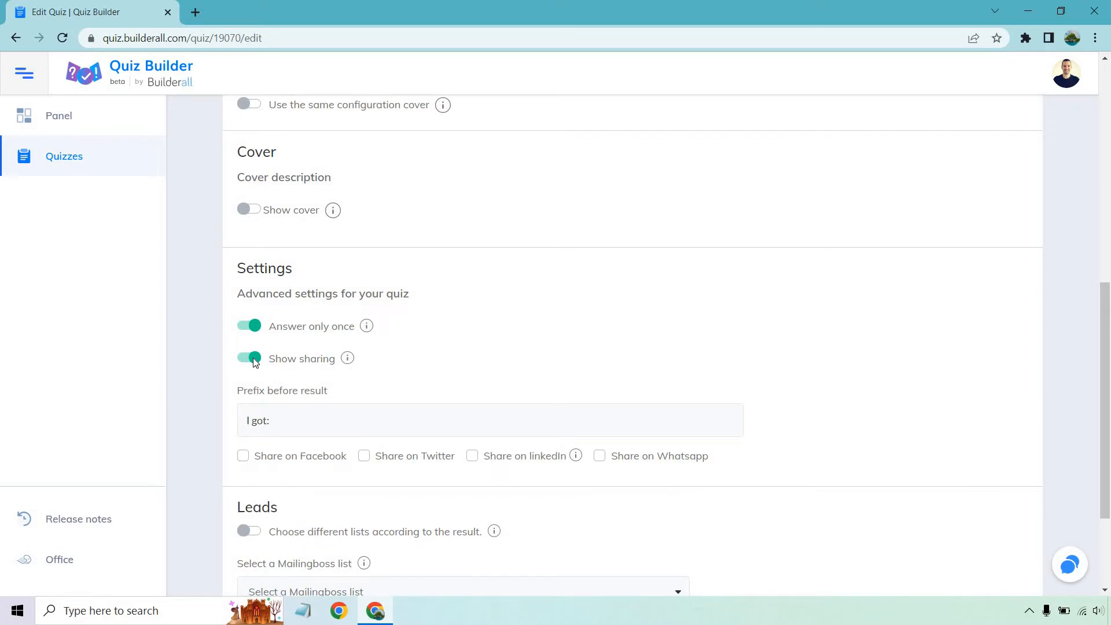
click(249, 359)
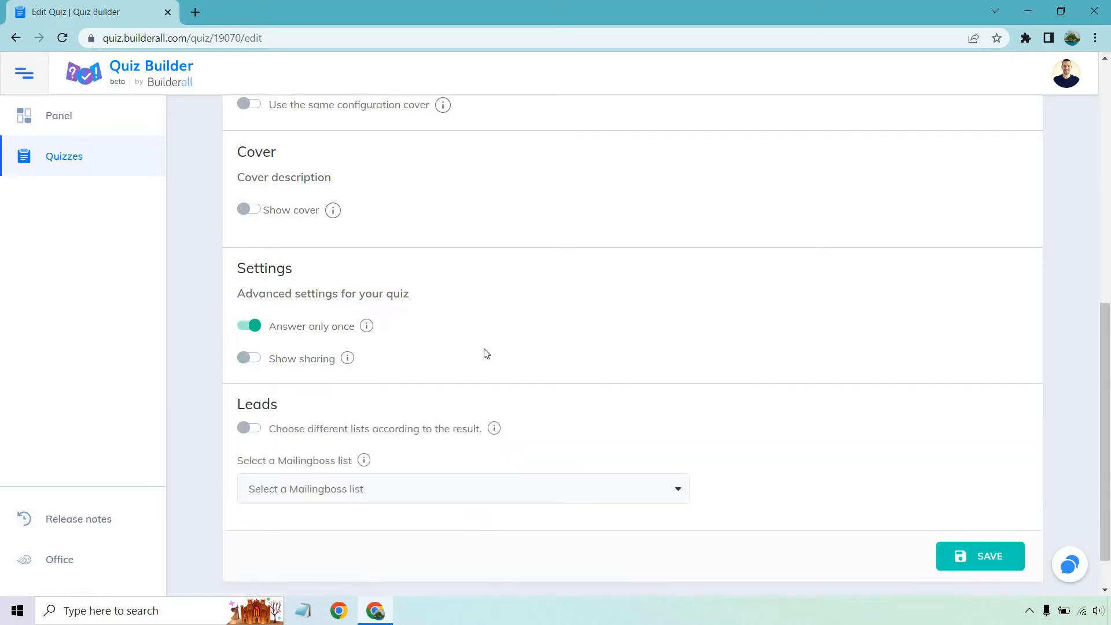
scroll(down, 3)
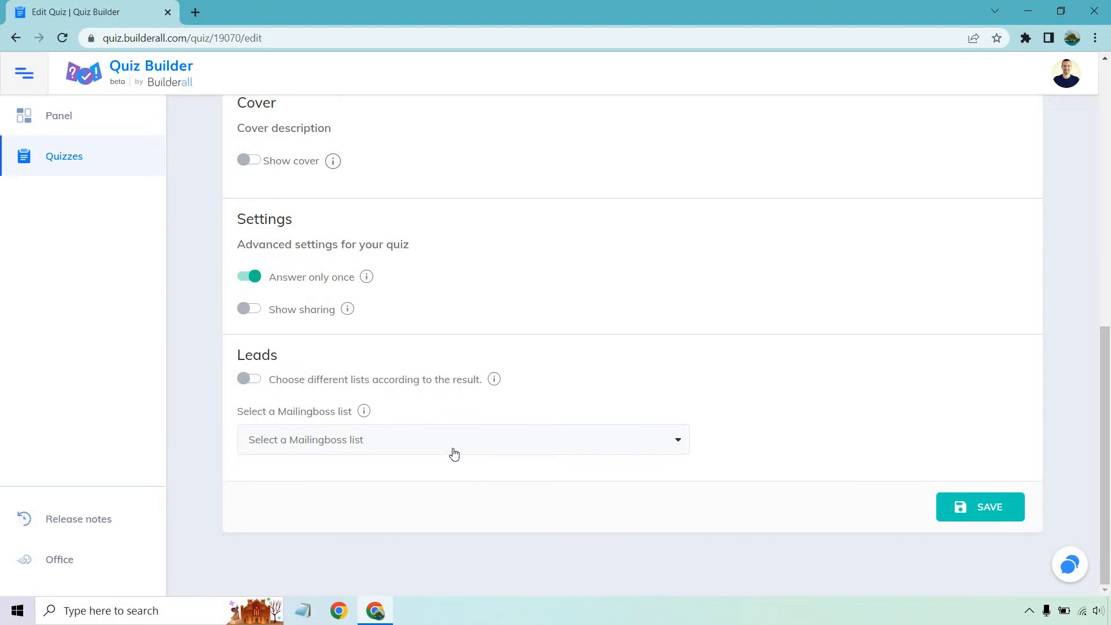
mouse_move(455, 449)
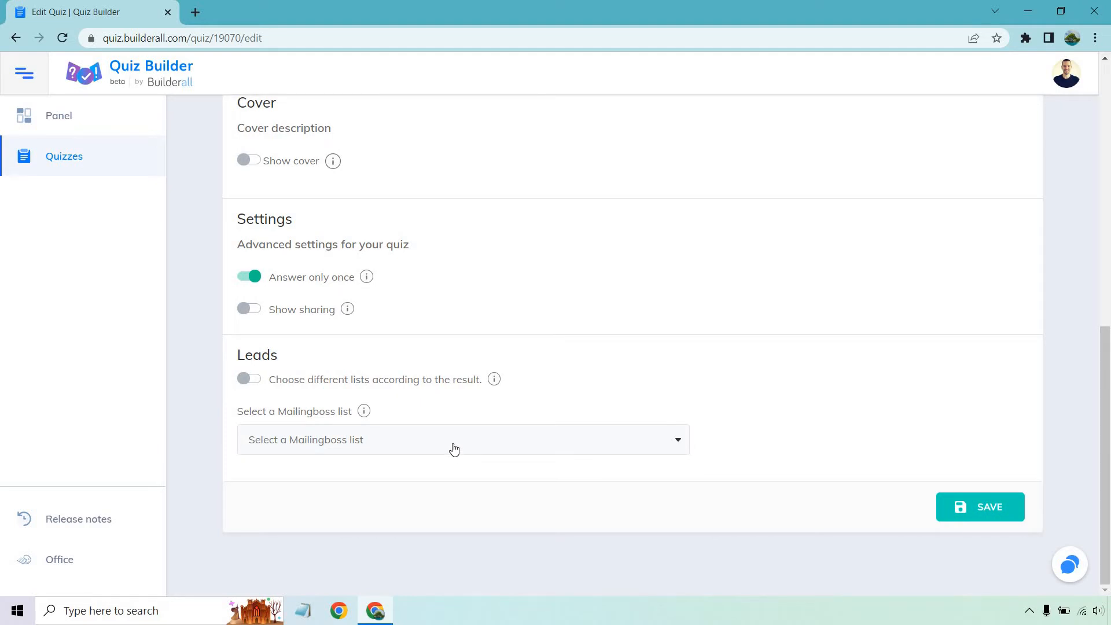
mouse_move(429, 392)
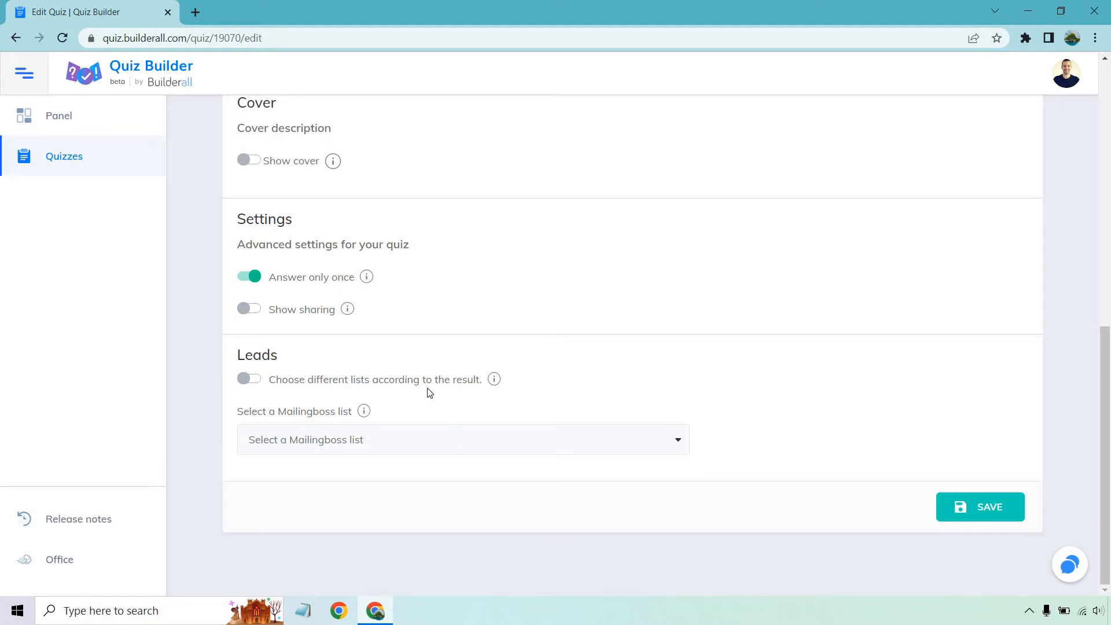
mouse_move(431, 444)
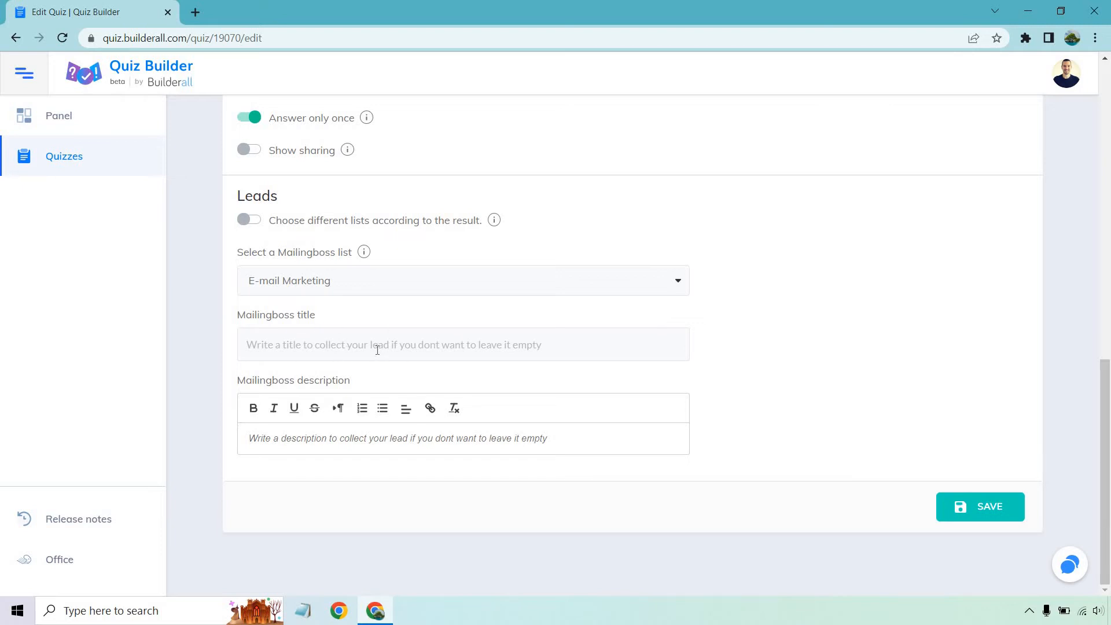
mouse_move(378, 338)
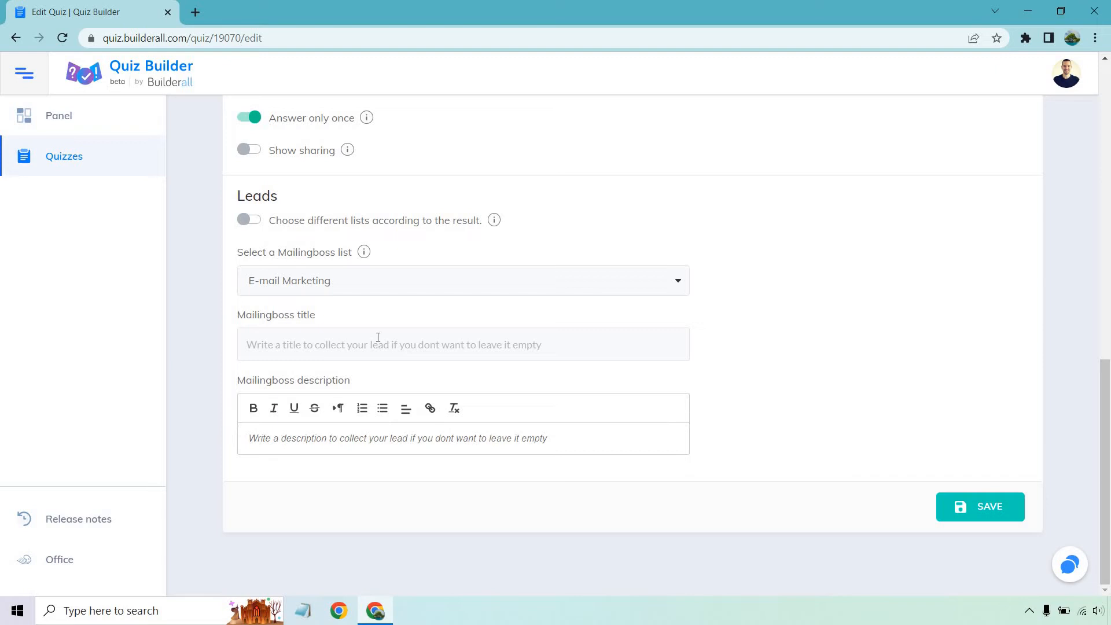
- Enter the Mailingboss description 'Get a special video dedicated to your answer.'
text(Get a special video dedicated to your answer.)
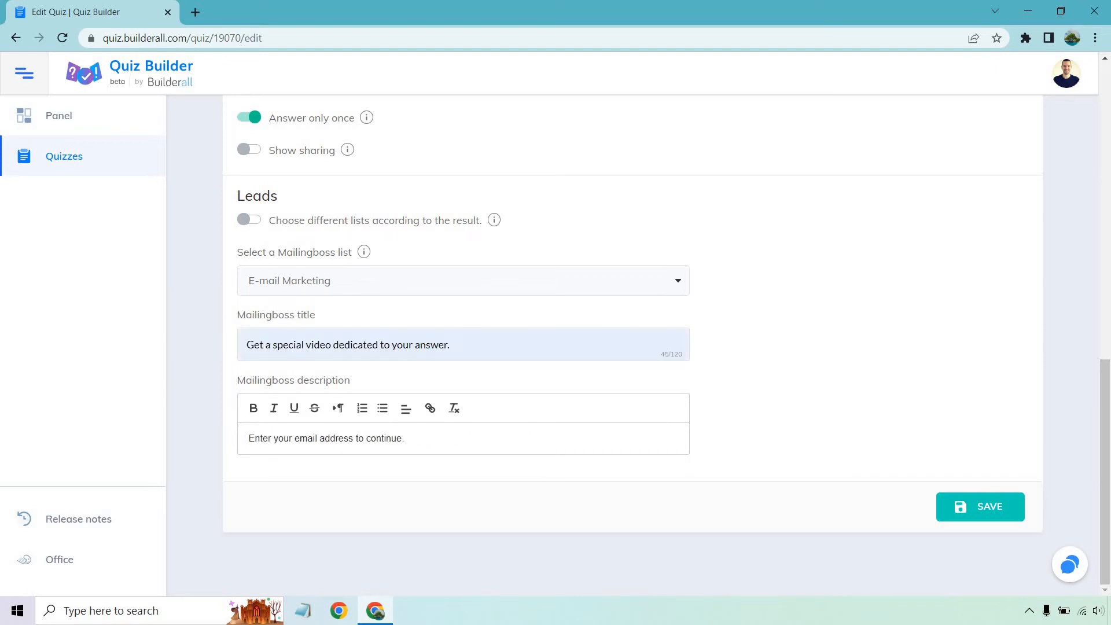
mouse_move(961, 340)
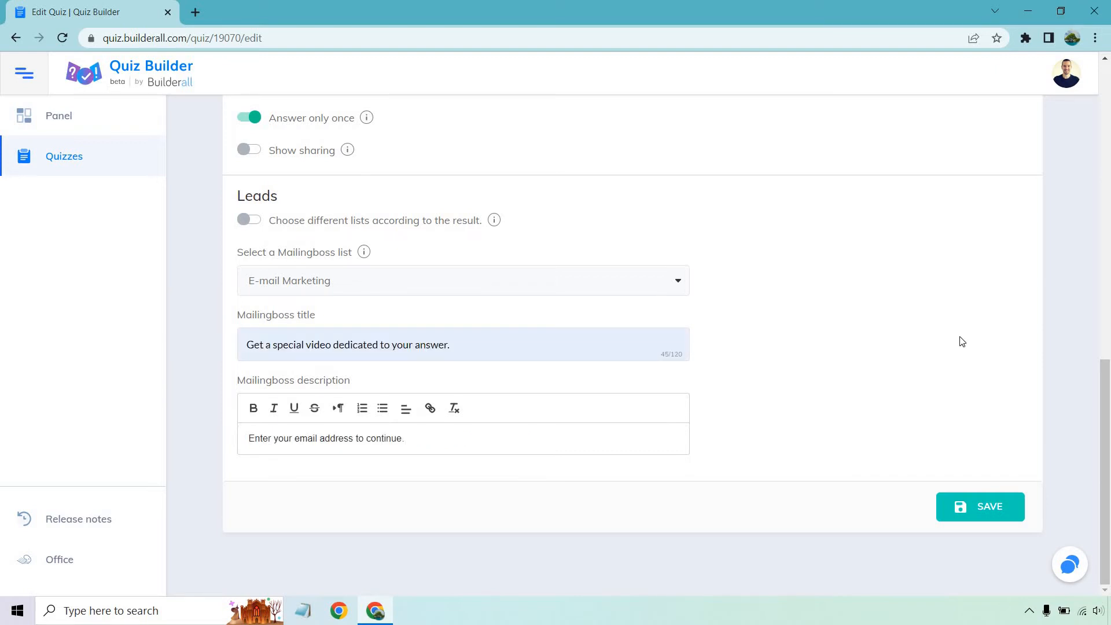
mouse_move(953, 343)
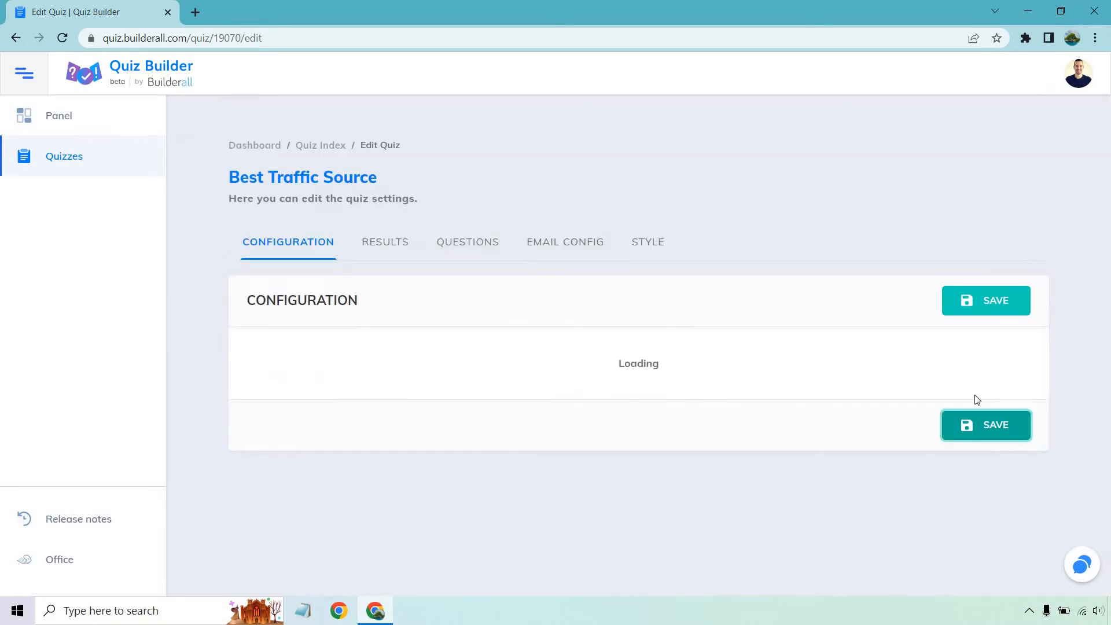
- Save the configuration and add Result 1 as a Redirect result titled YouTube
click(384, 242)
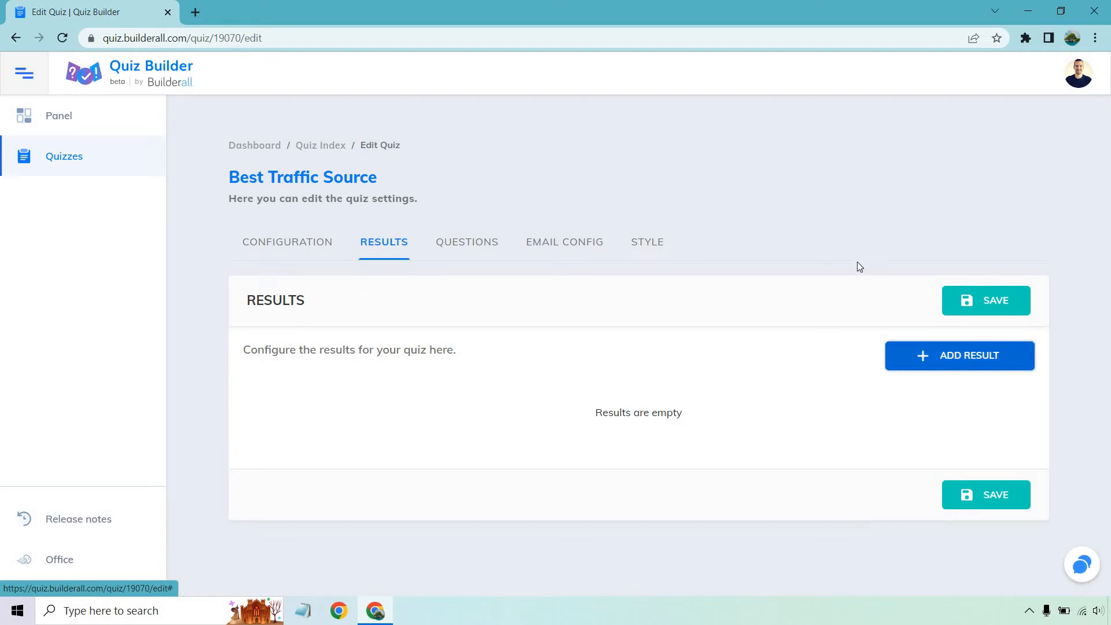
click(959, 355)
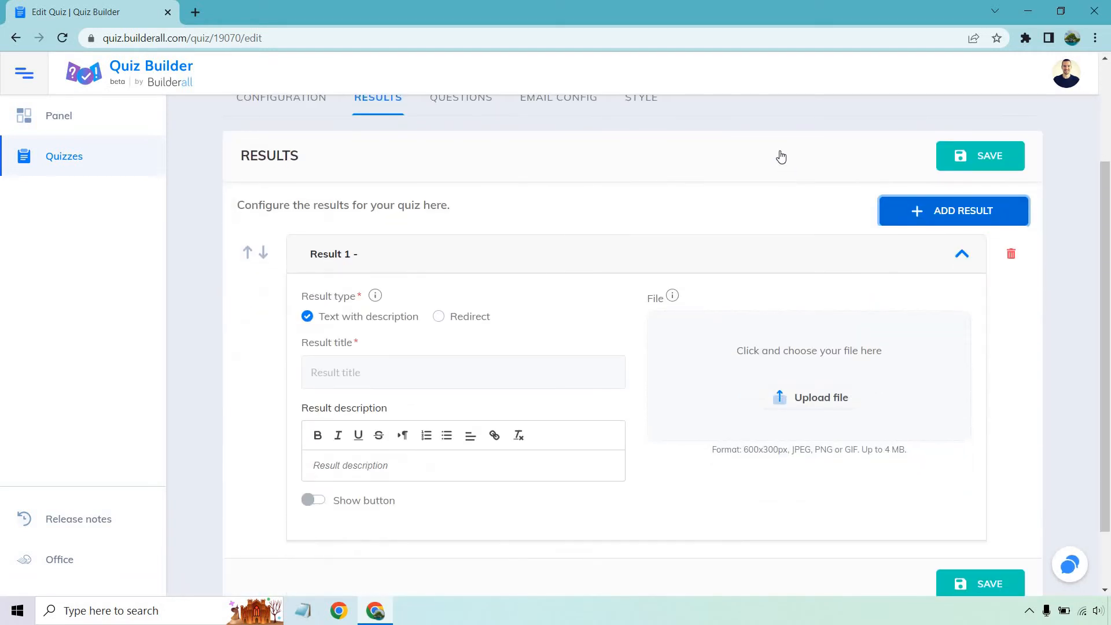
mouse_move(625, 207)
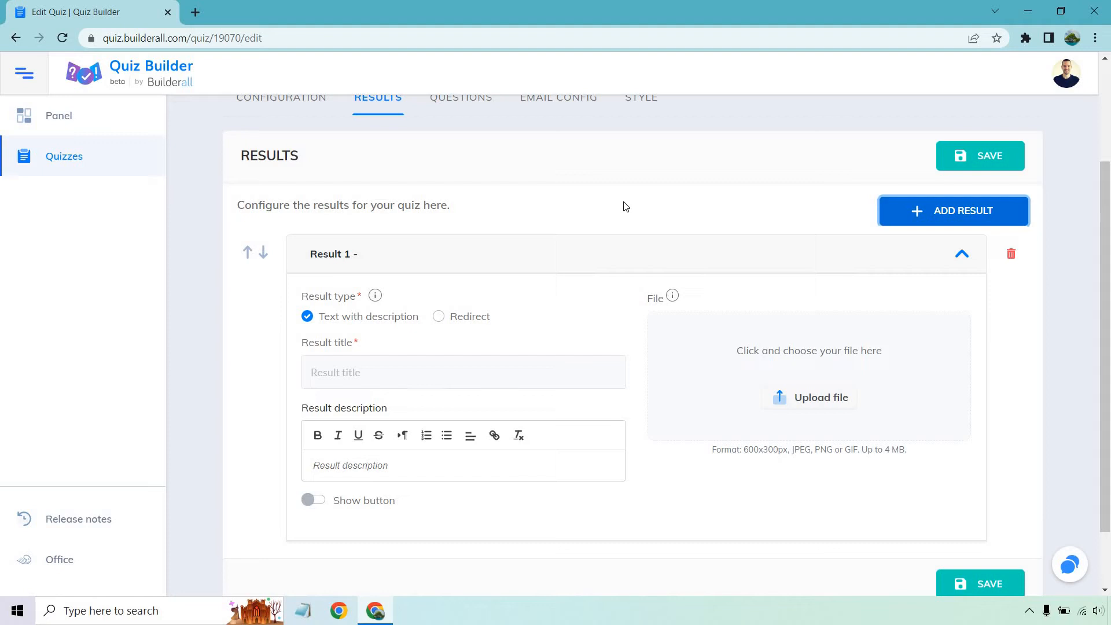
mouse_move(439, 319)
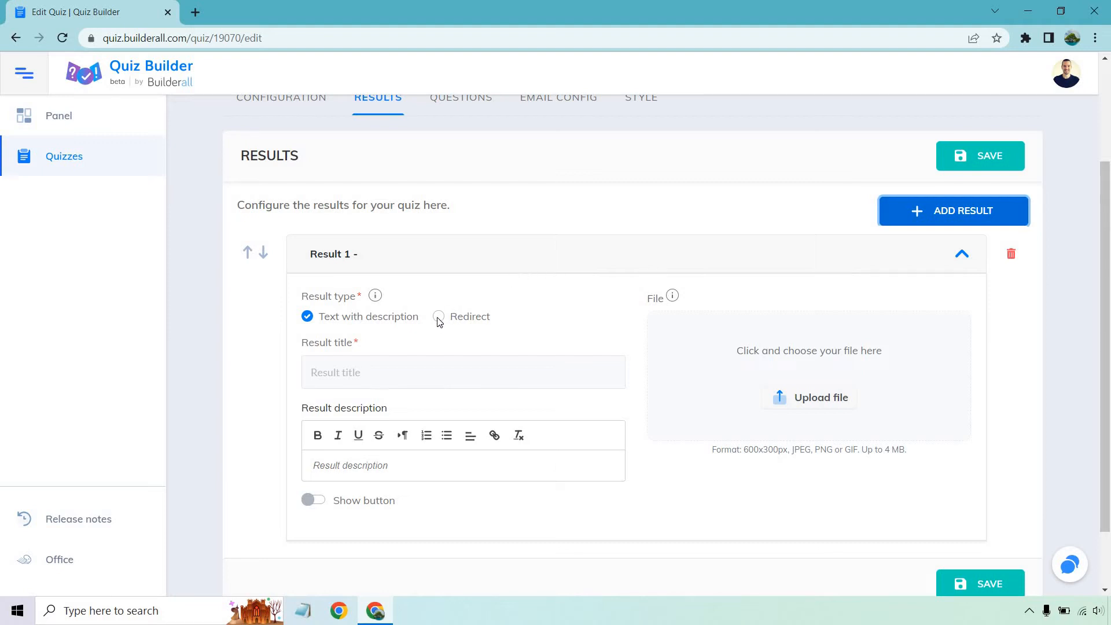
click(439, 316)
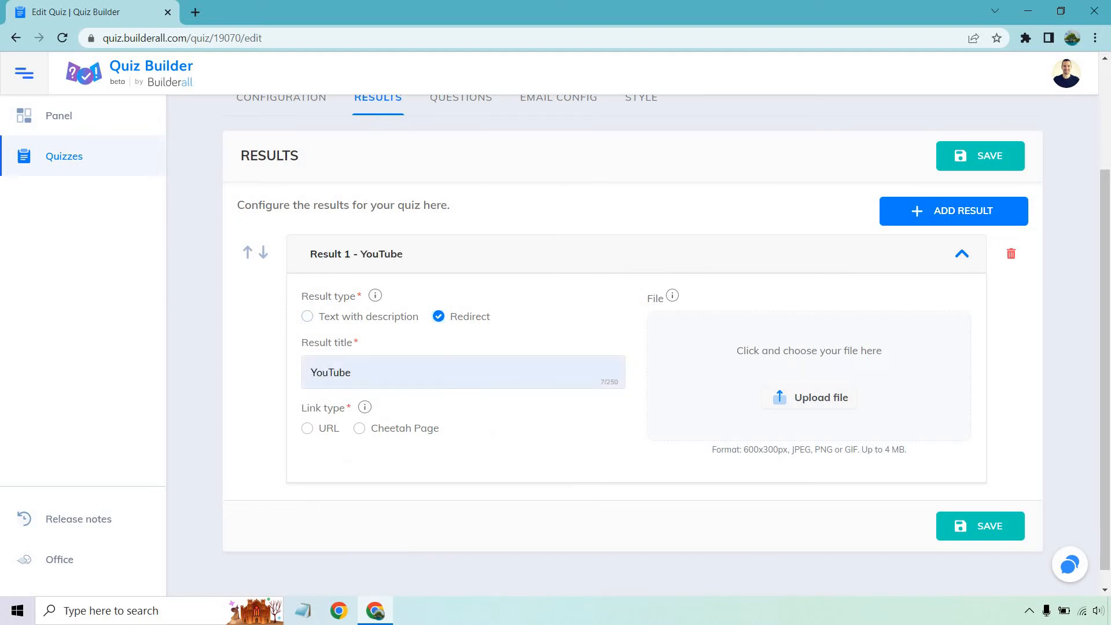
mouse_move(575, 321)
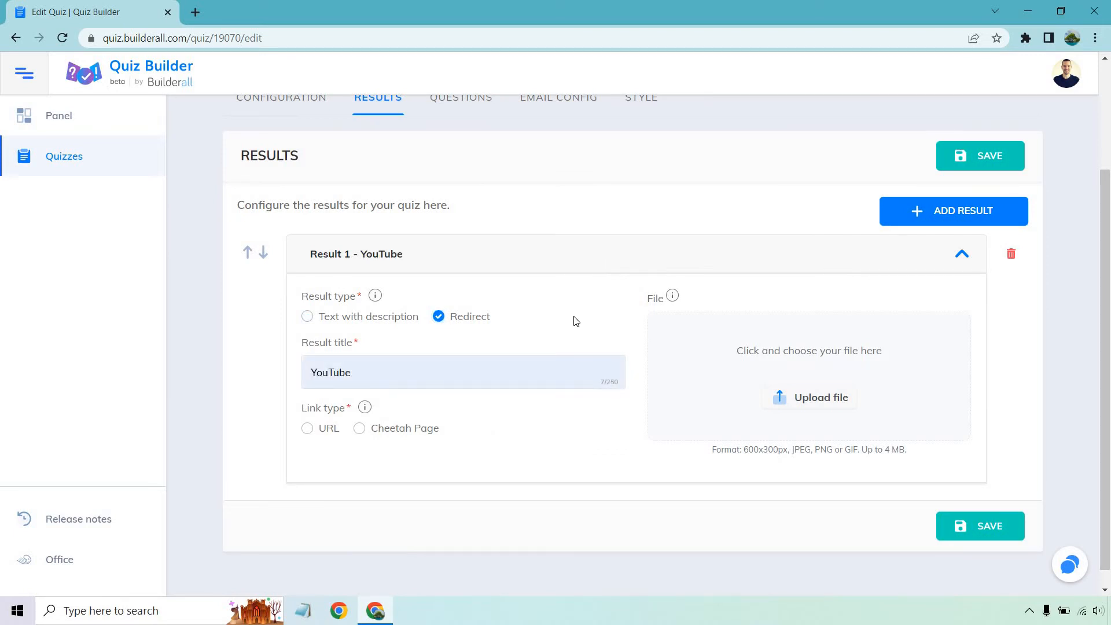
mouse_move(349, 440)
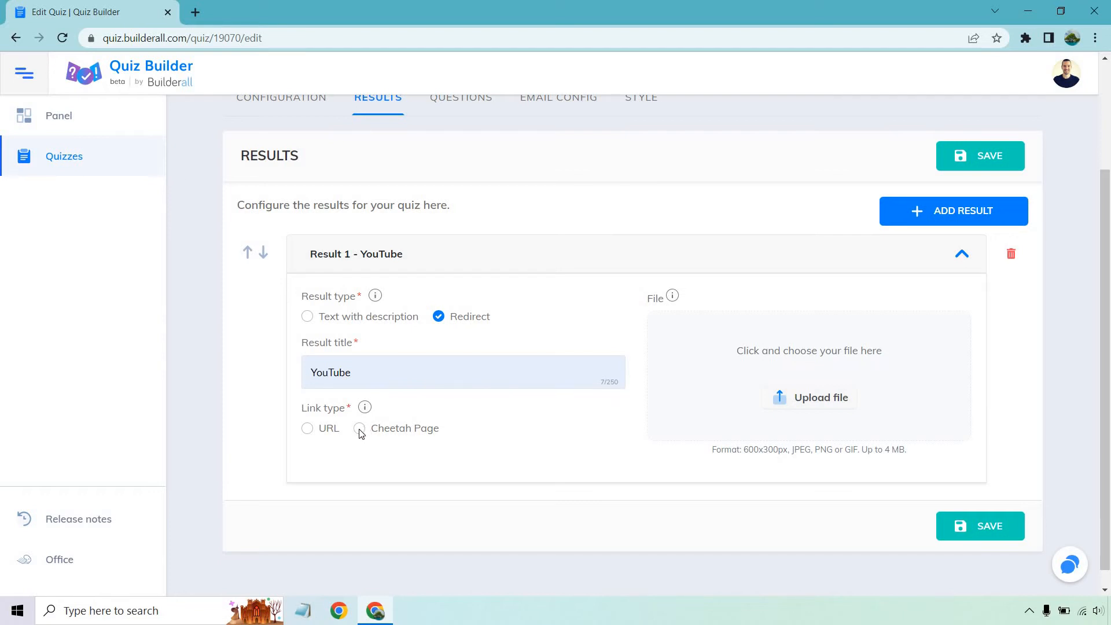
- Link the result to the YouTube page of the Social Media Cheetah site and add a YouTube image
click(359, 428)
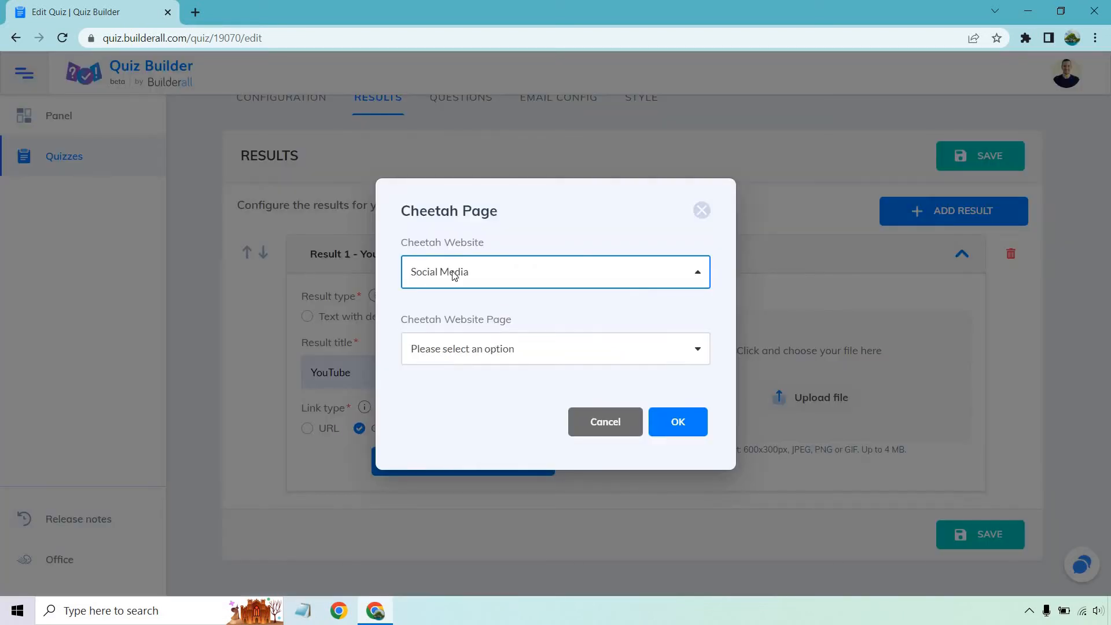
click(555, 348)
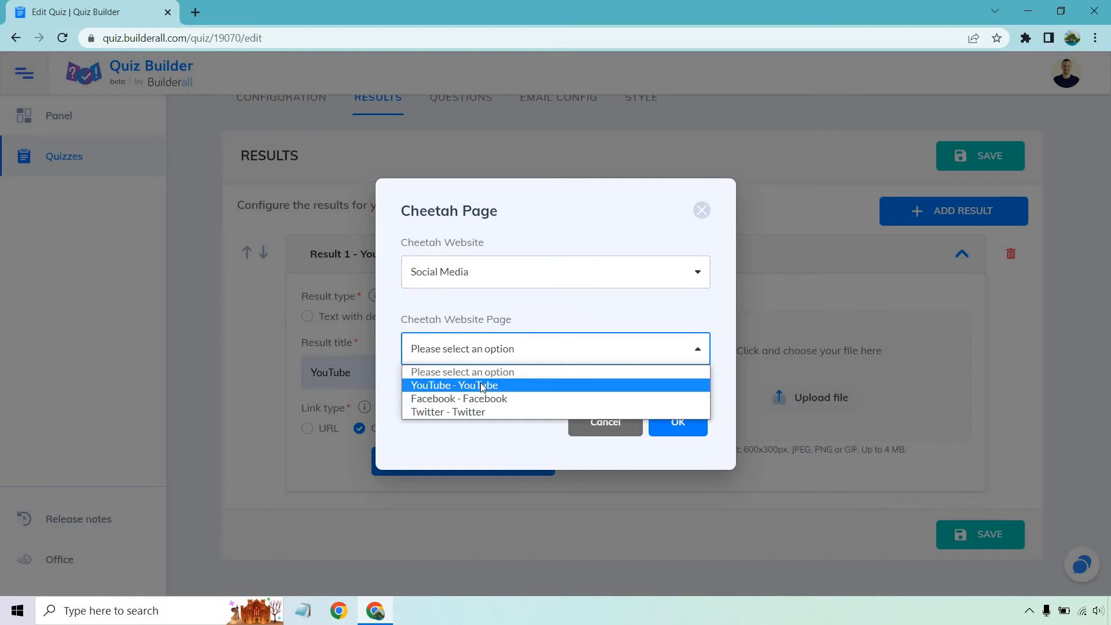
click(453, 386)
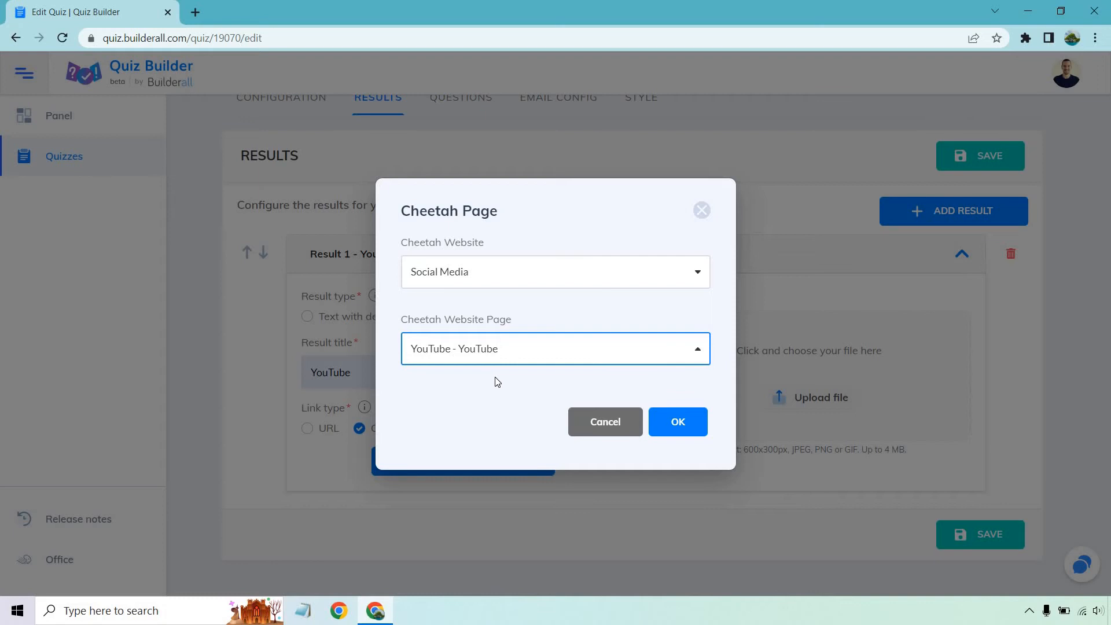
click(677, 421)
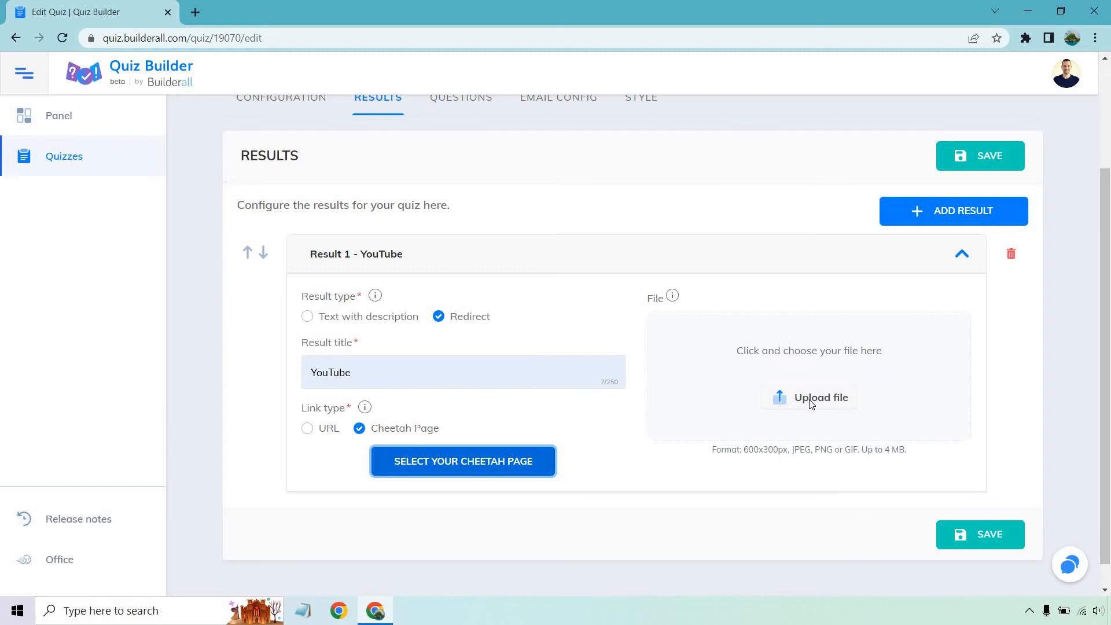
click(808, 397)
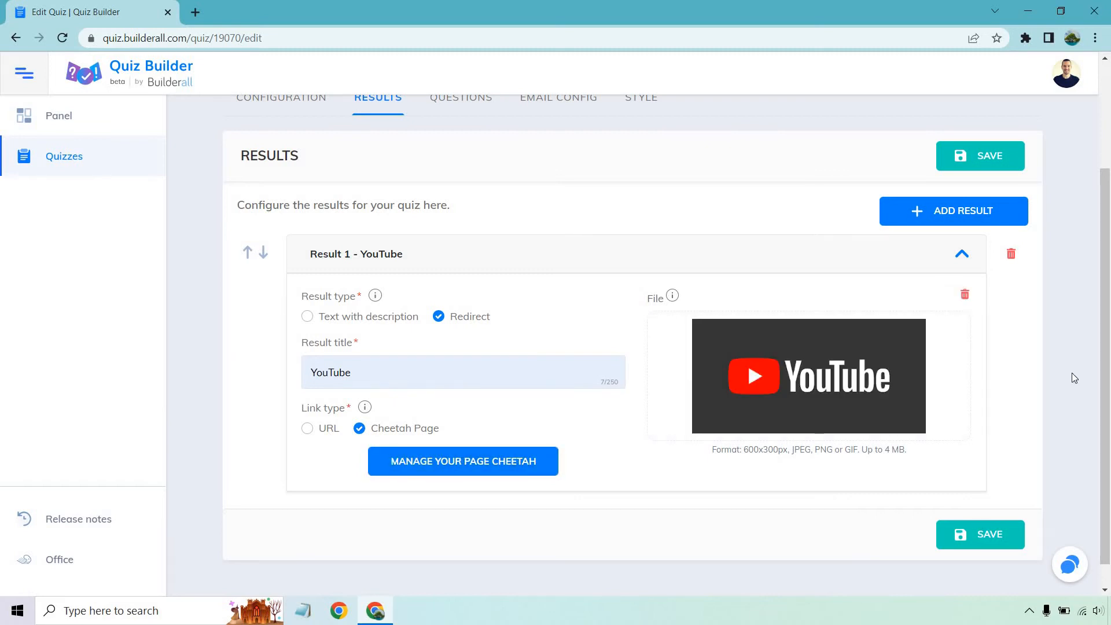
mouse_move(1017, 225)
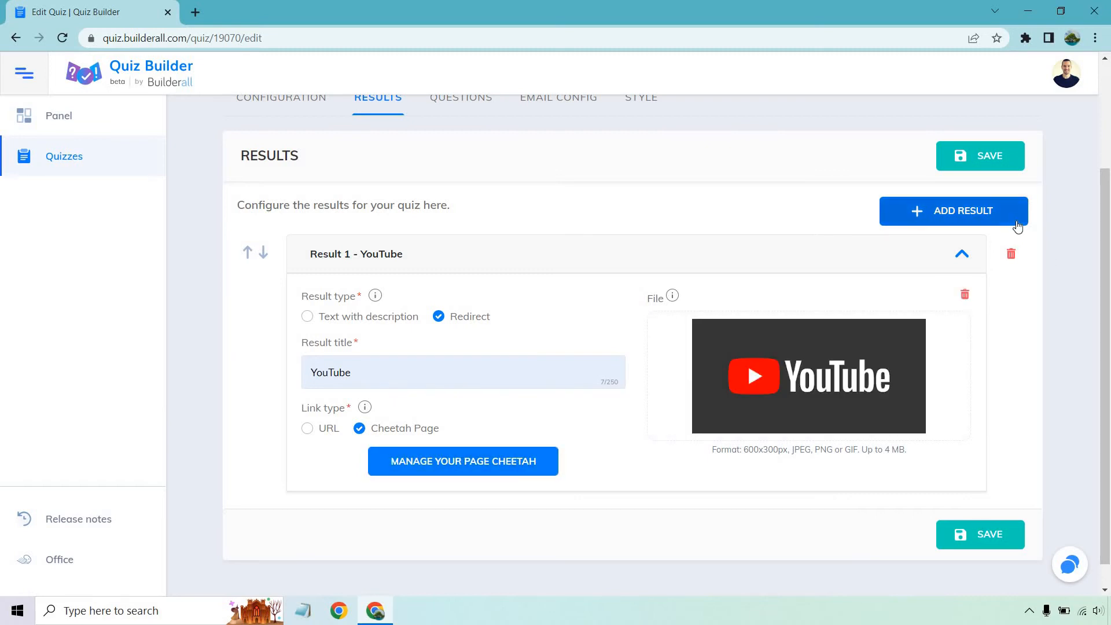
- Add a Twitter result redirecting to the Social Media site's Twitter Cheetah page
click(954, 211)
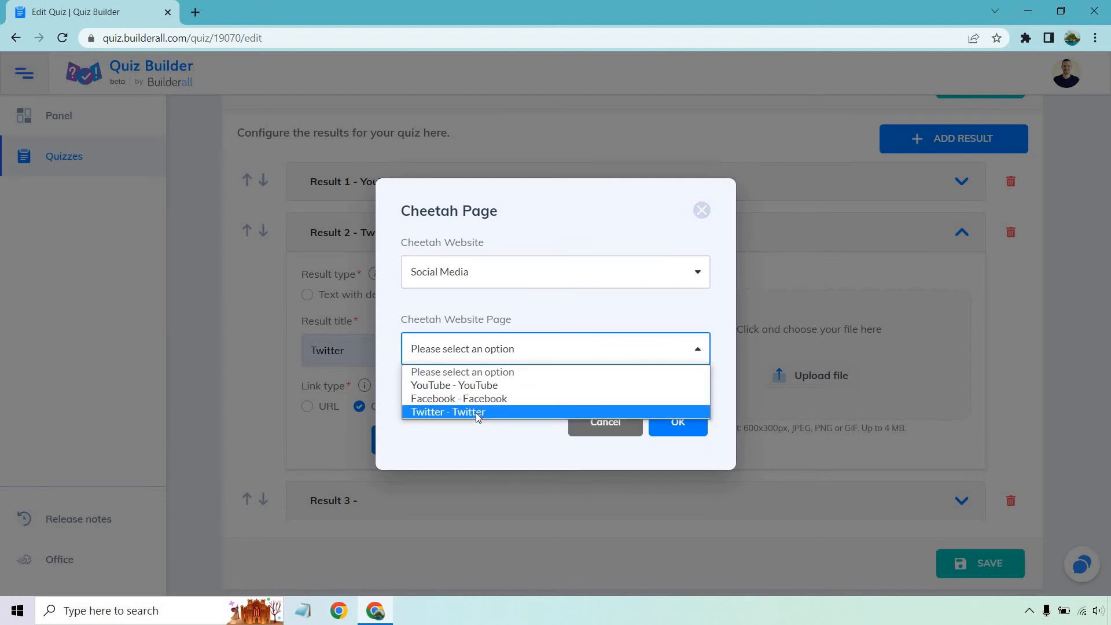
click(446, 412)
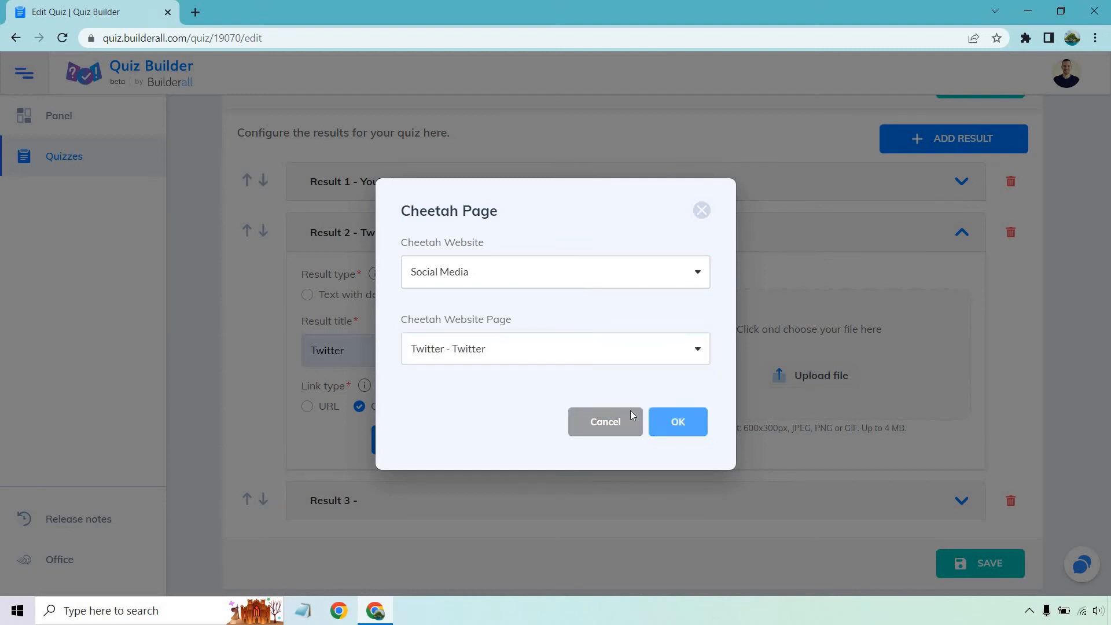
click(677, 422)
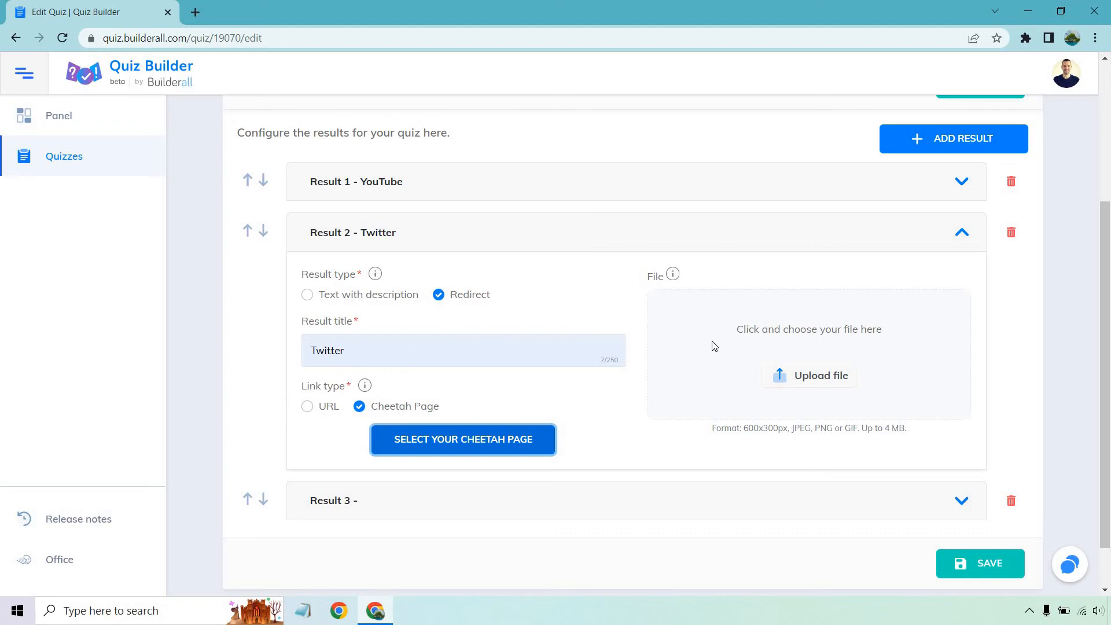
- Add a third result with its title and save the quiz results
scroll(down, 3)
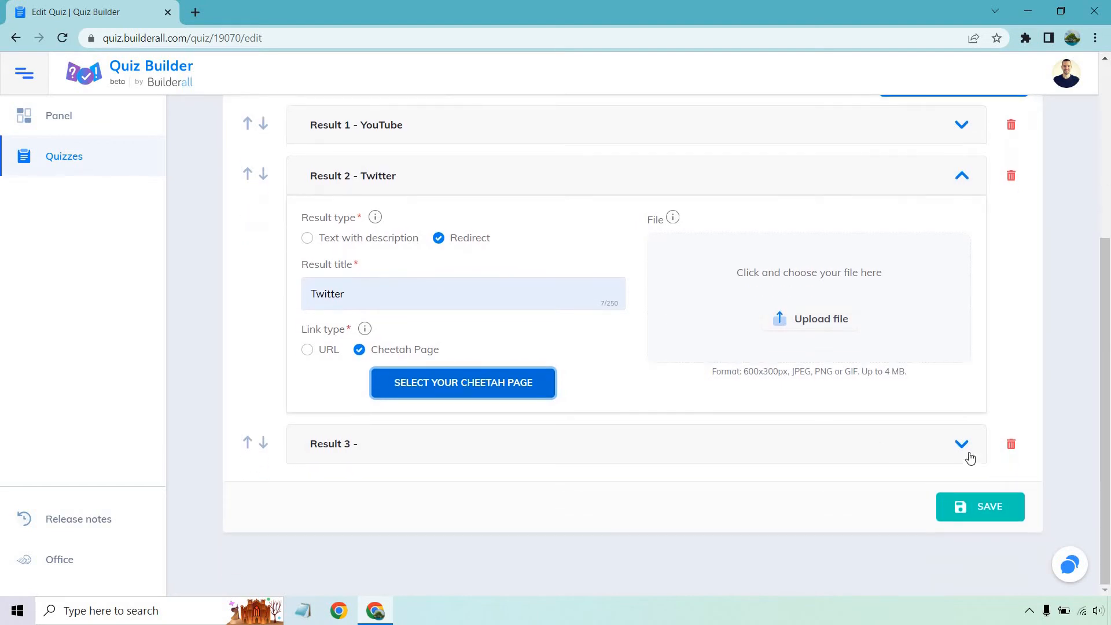
click(960, 444)
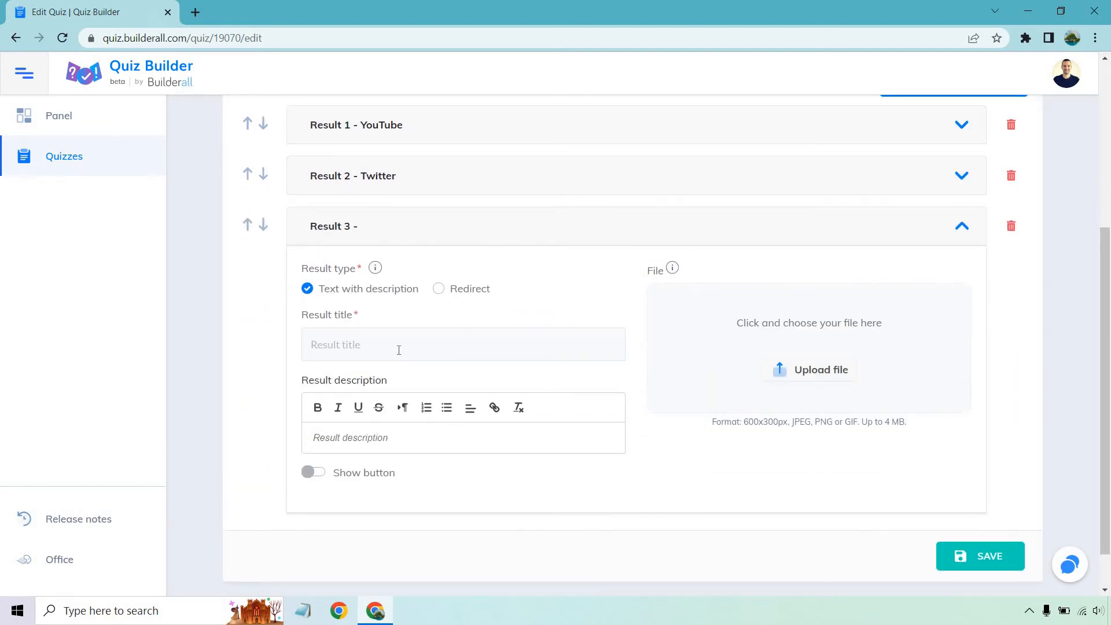
click(556, 349)
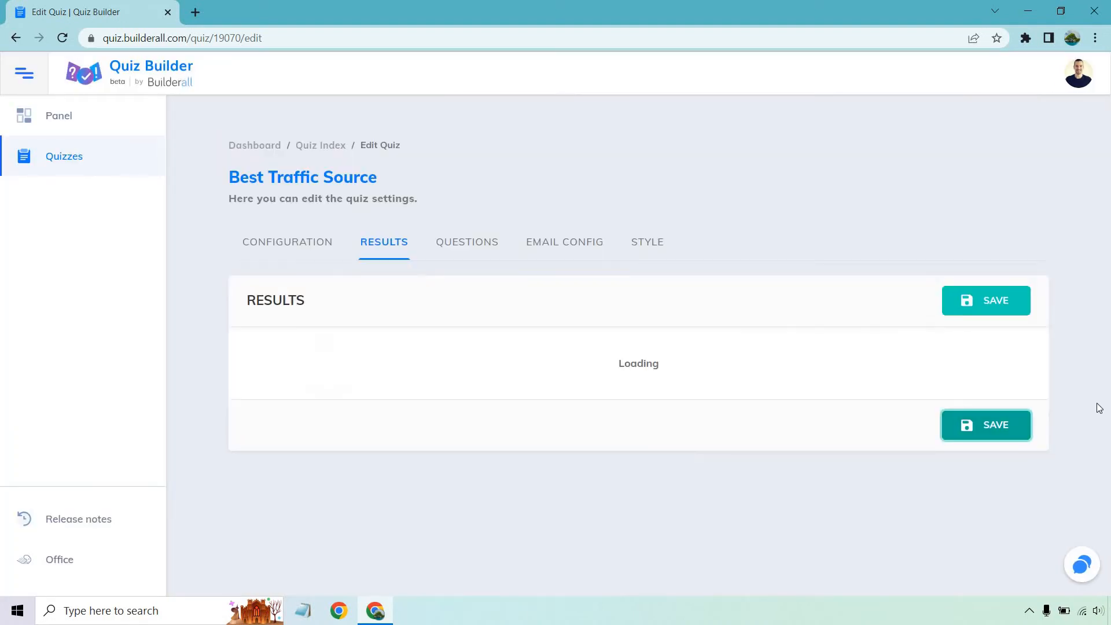
click(466, 242)
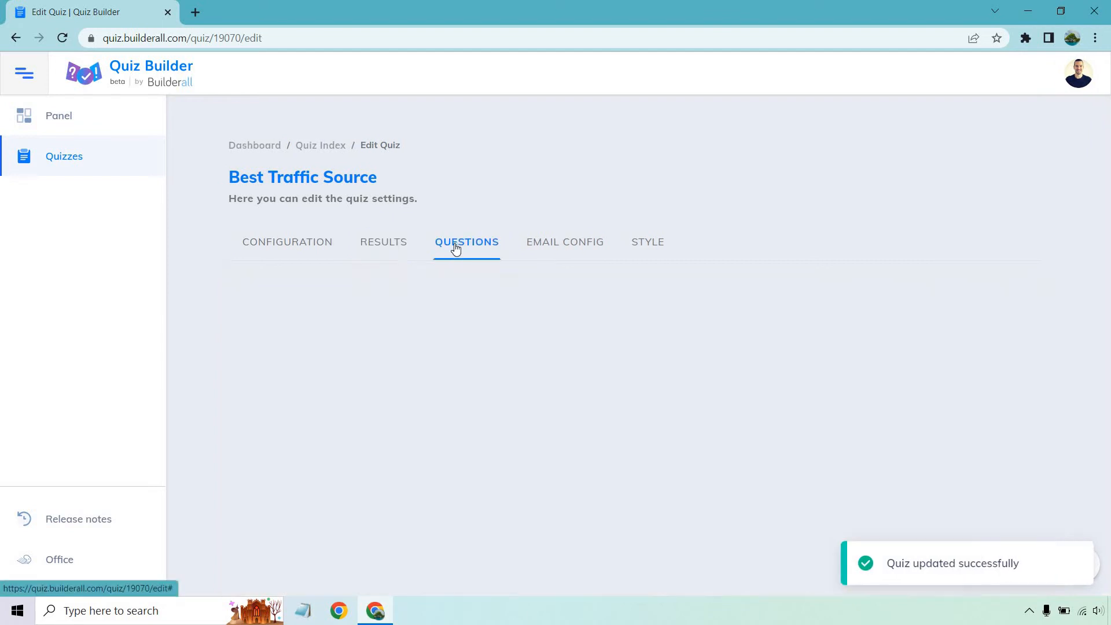
- Add a question with answer options YouTube, Twitter and Facebook and enable random order
click(466, 241)
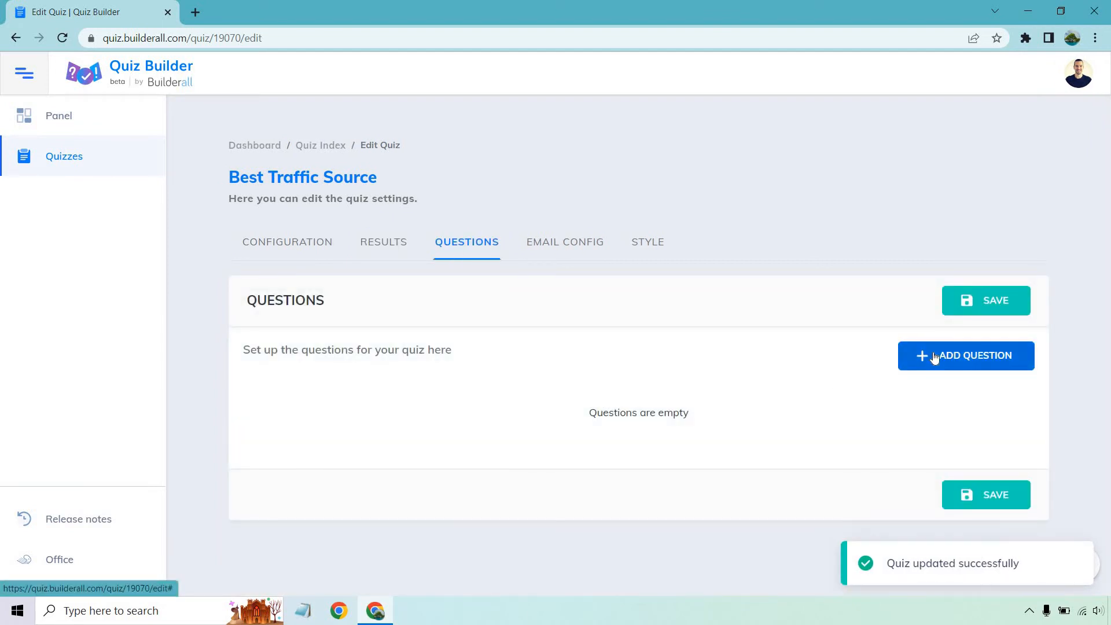
click(965, 355)
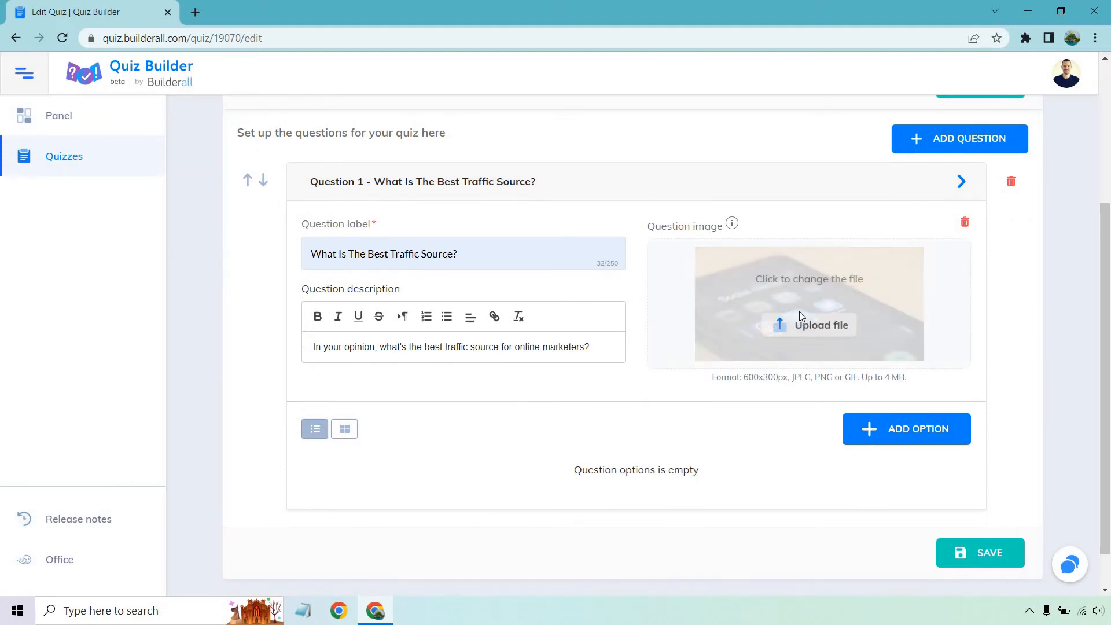
click(906, 428)
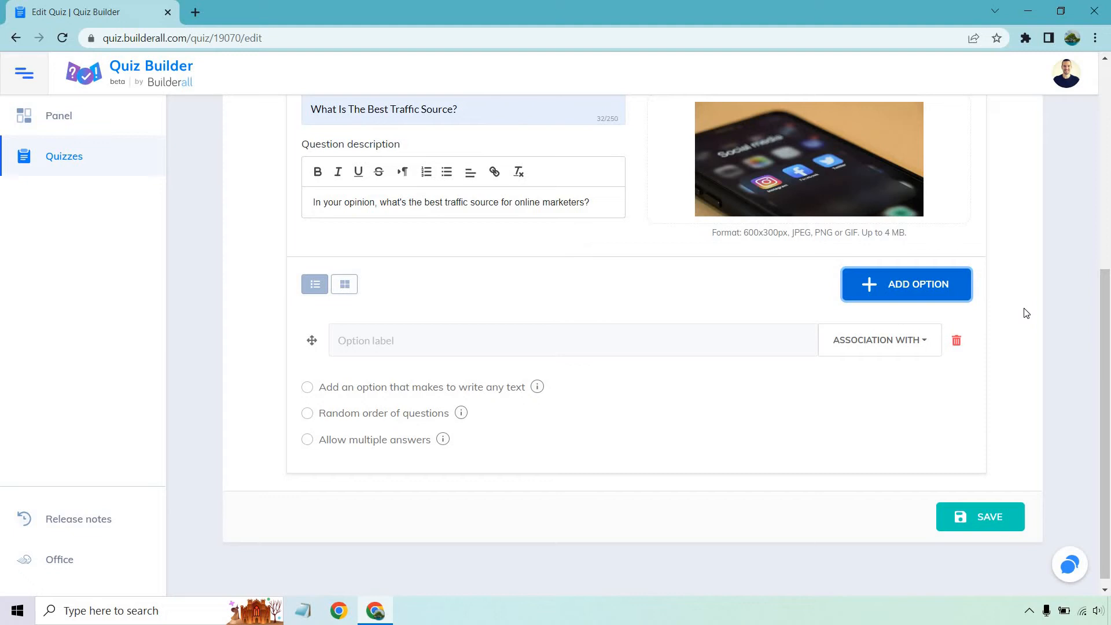
mouse_move(391, 314)
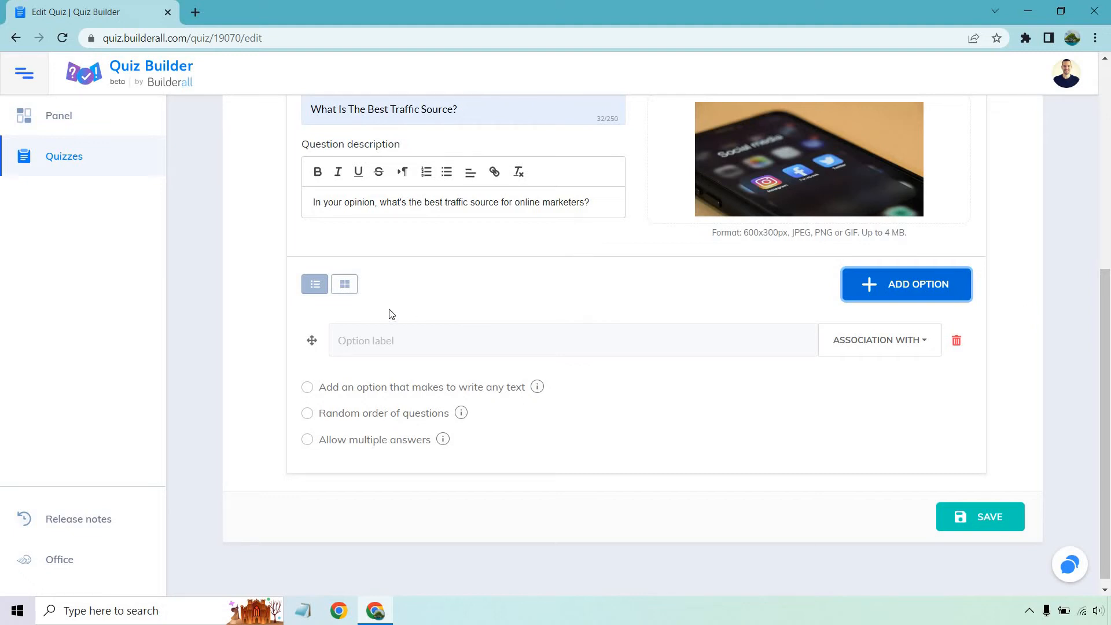
text(YouTube)
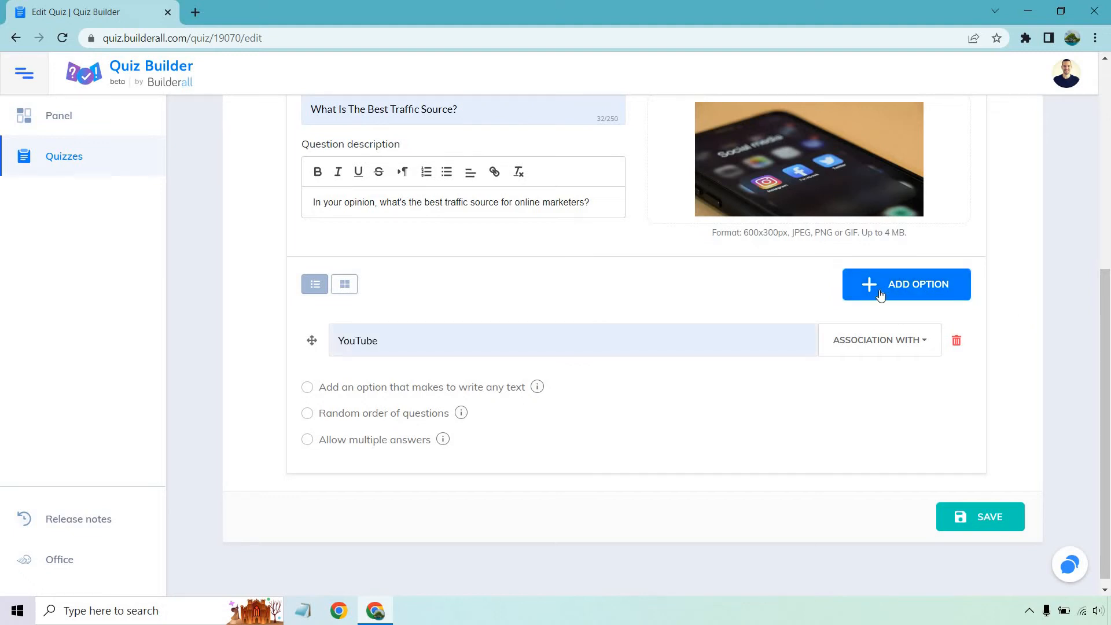
click(906, 284)
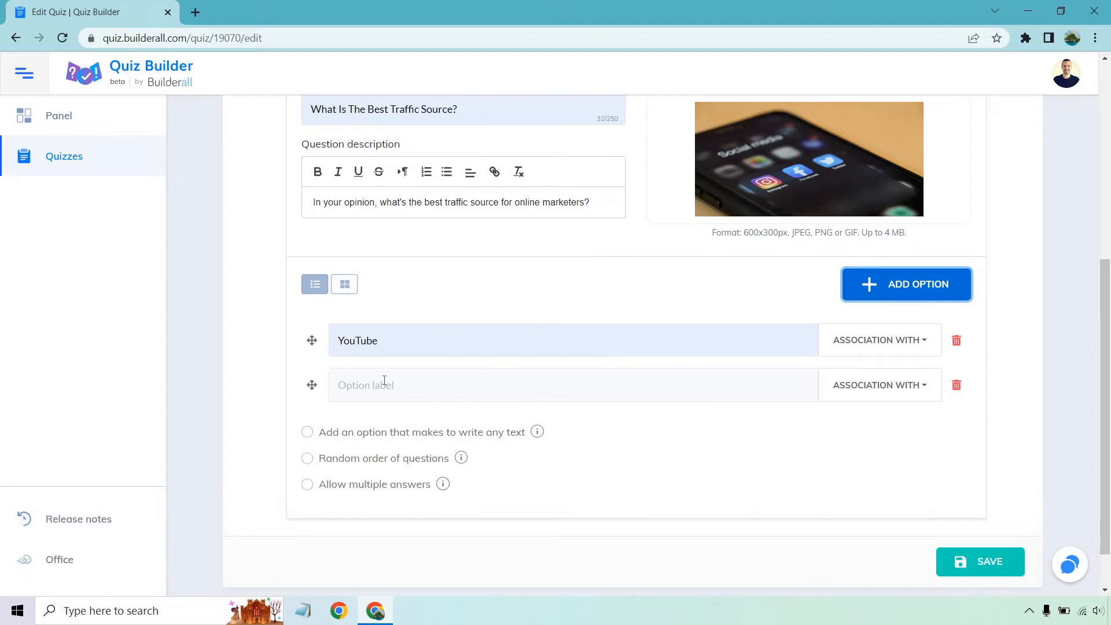
text(Twitter)
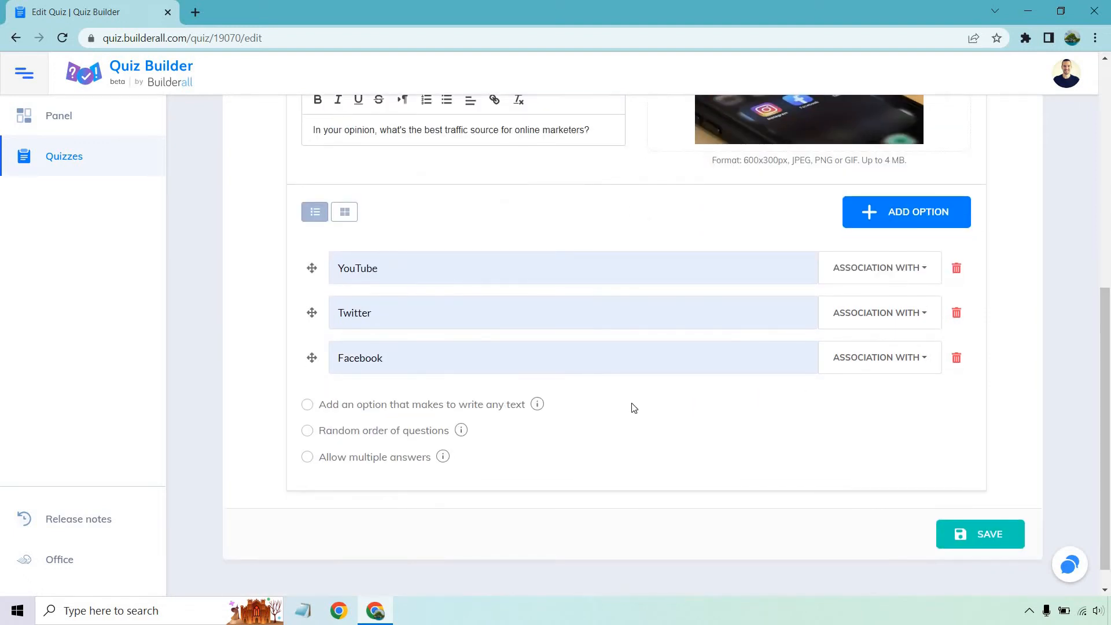
mouse_move(549, 405)
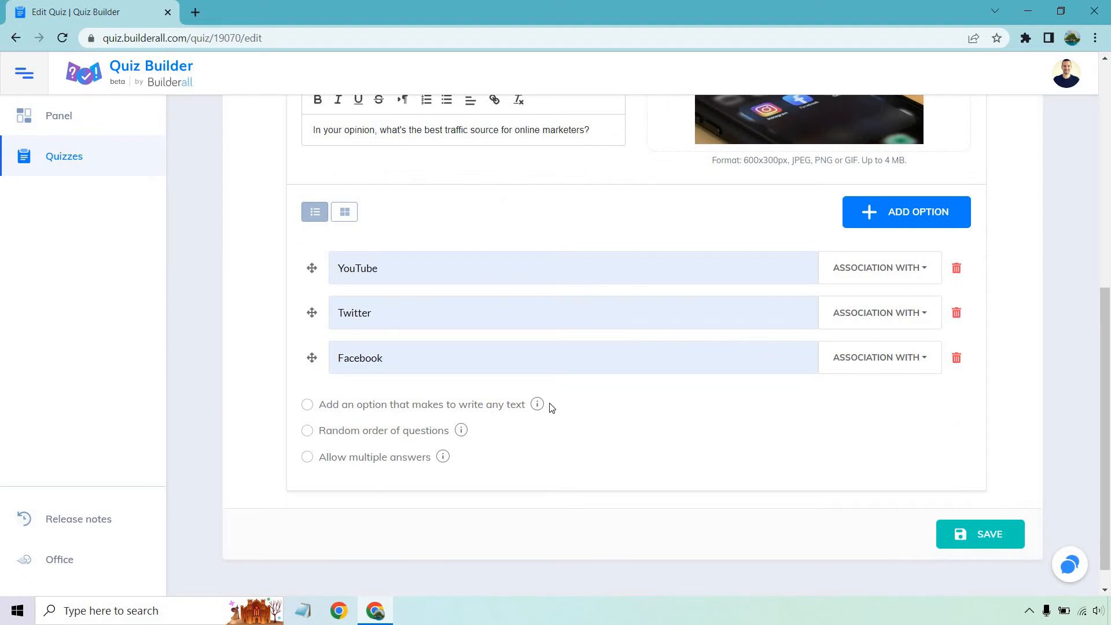
mouse_move(307, 436)
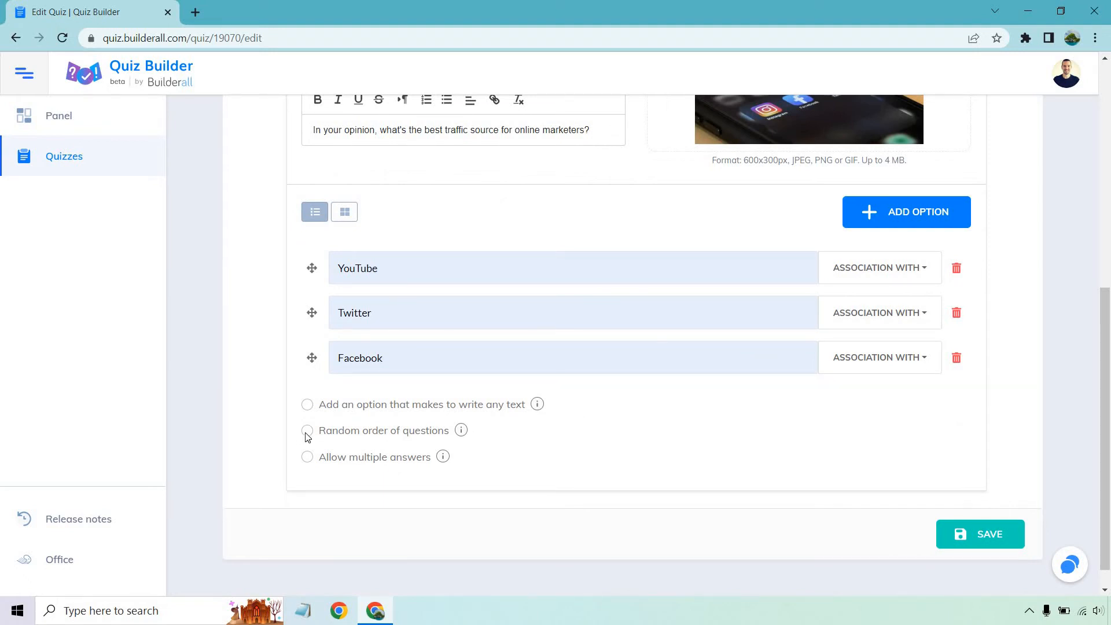
click(306, 430)
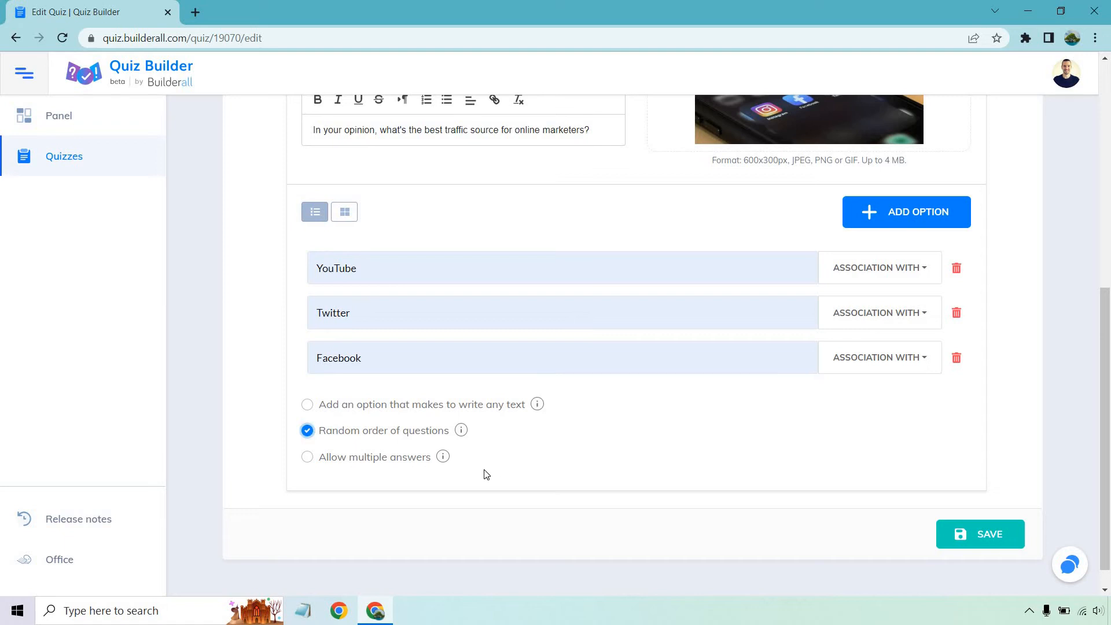
mouse_move(1078, 363)
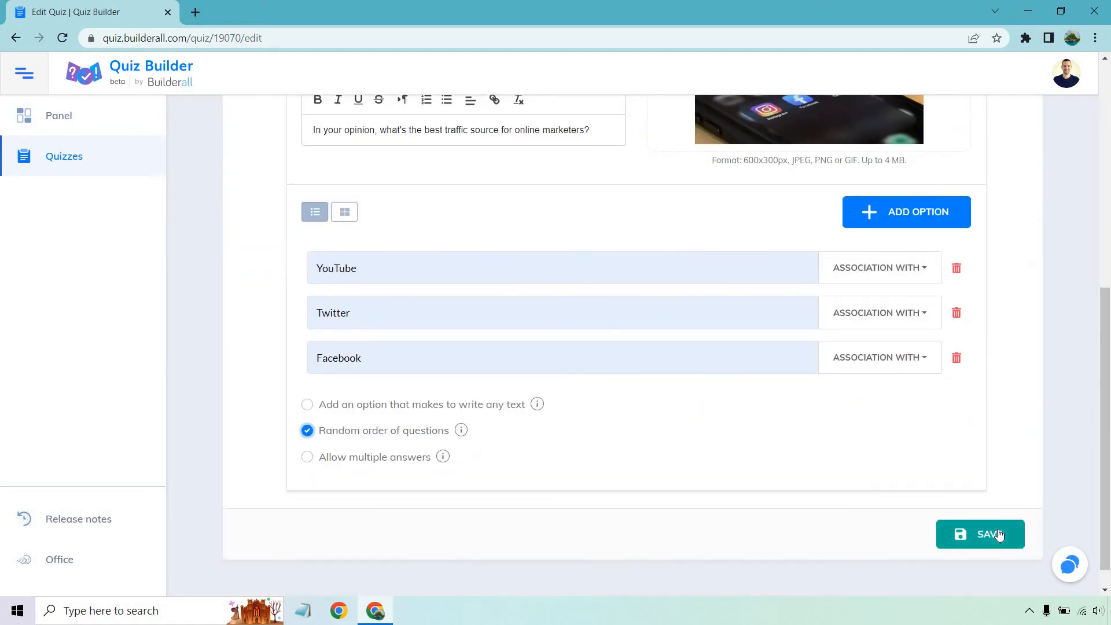
- Save the question and show the EMAIL CONFIG settings with all email toggles off
click(980, 533)
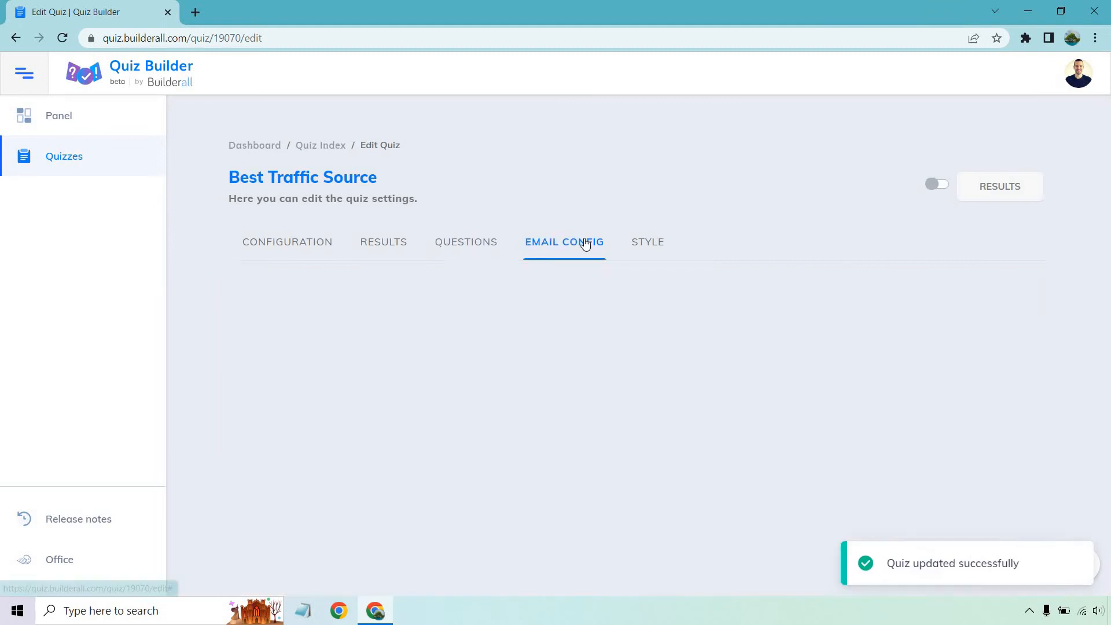
click(564, 242)
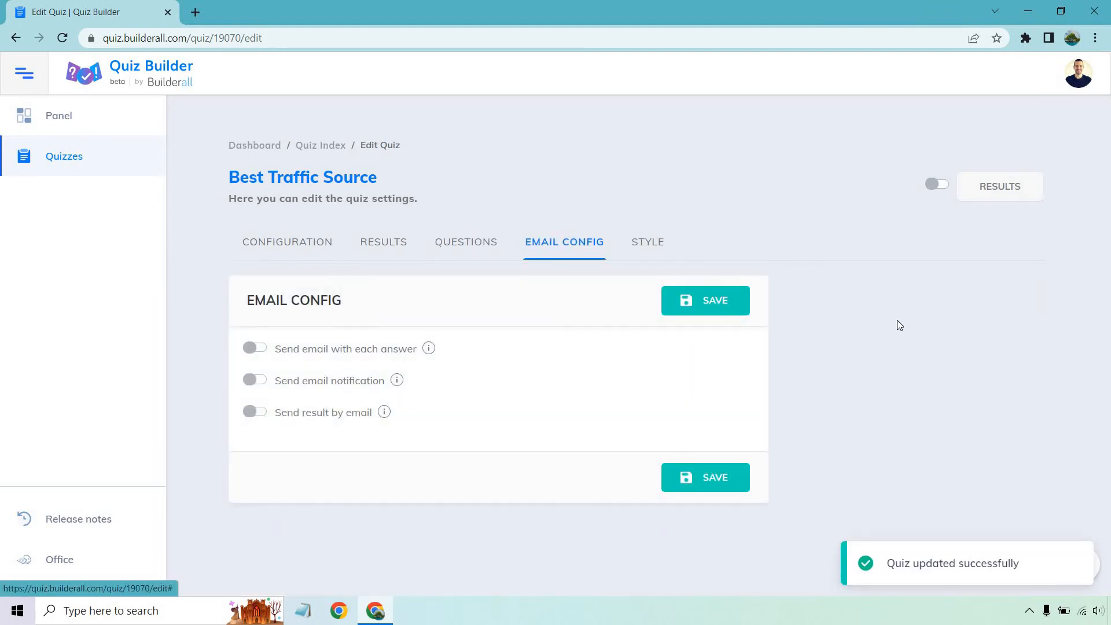
mouse_move(899, 331)
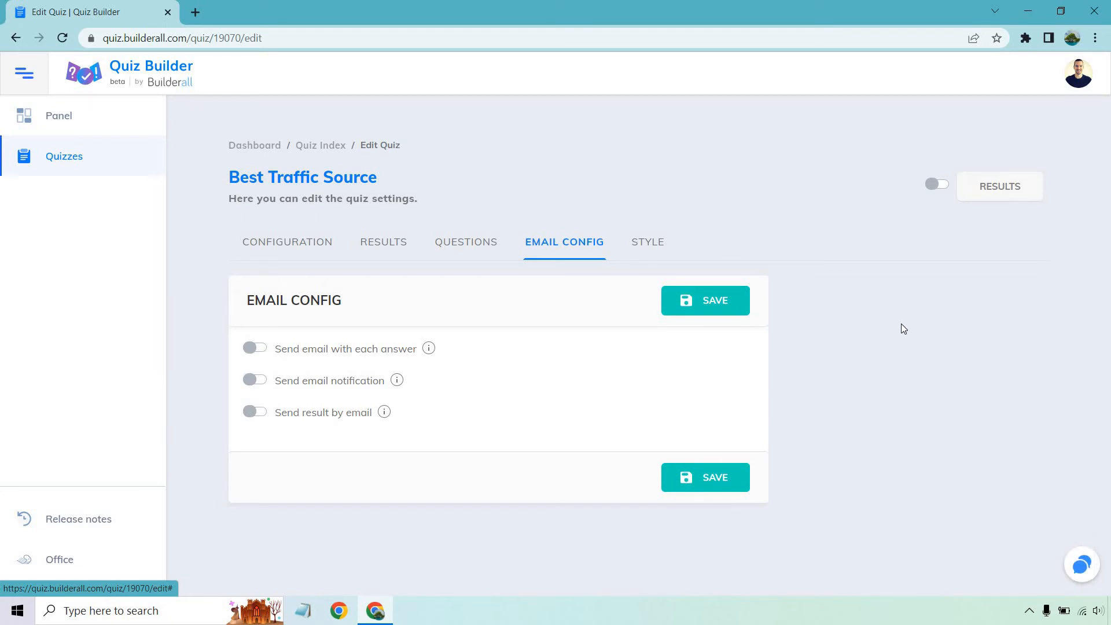
mouse_move(637, 242)
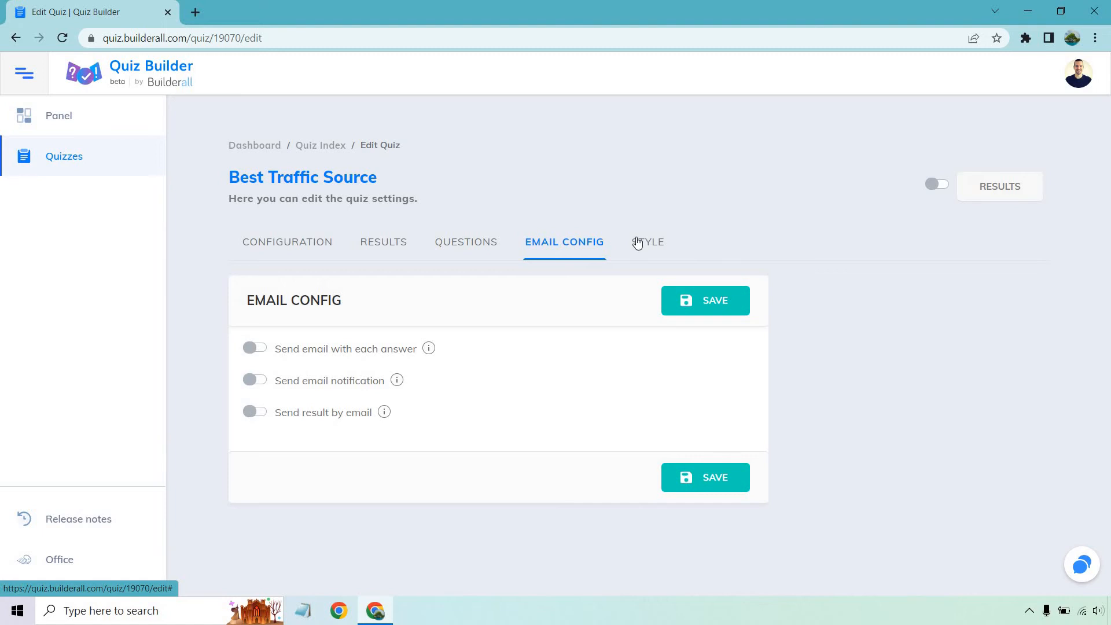
- Keep the 'Text - Image - Answers' theme layout, glance at Items styling, return to General
click(648, 241)
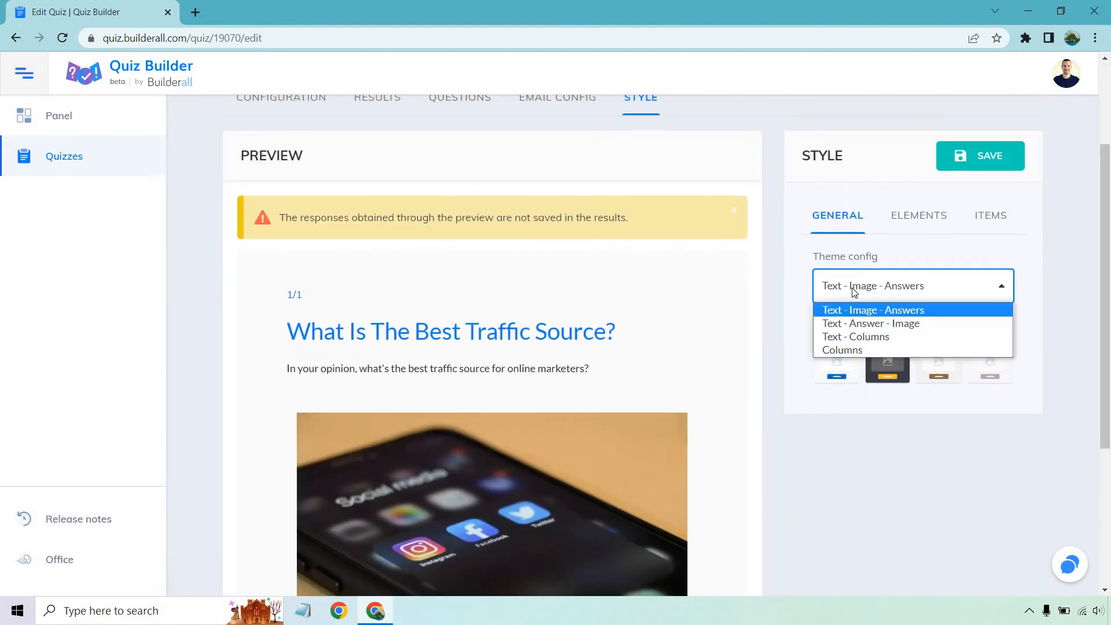
click(873, 310)
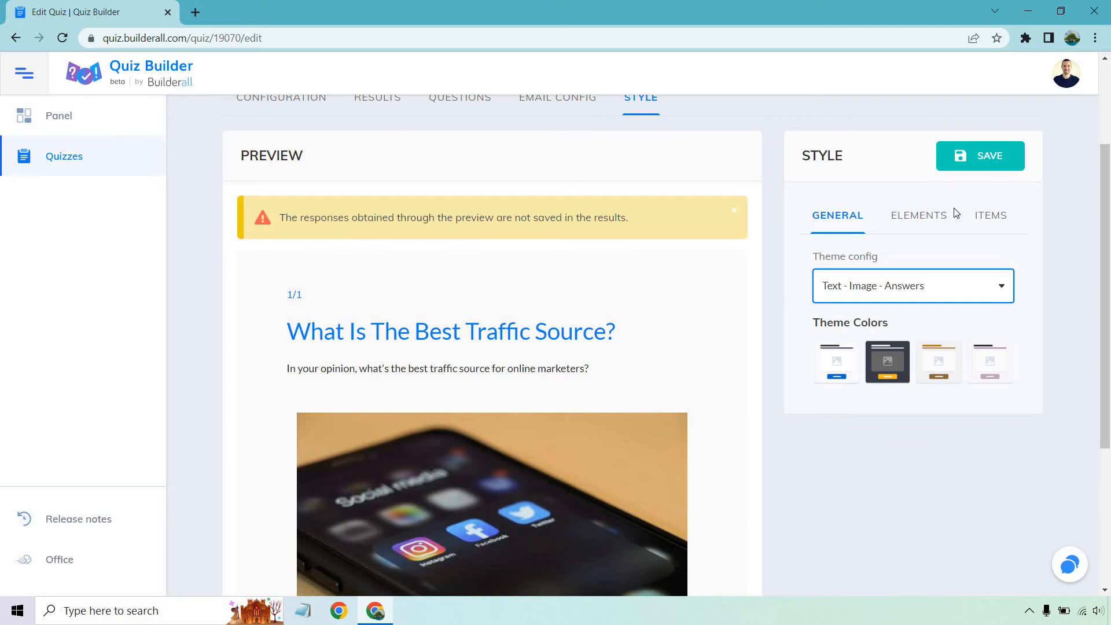
click(990, 215)
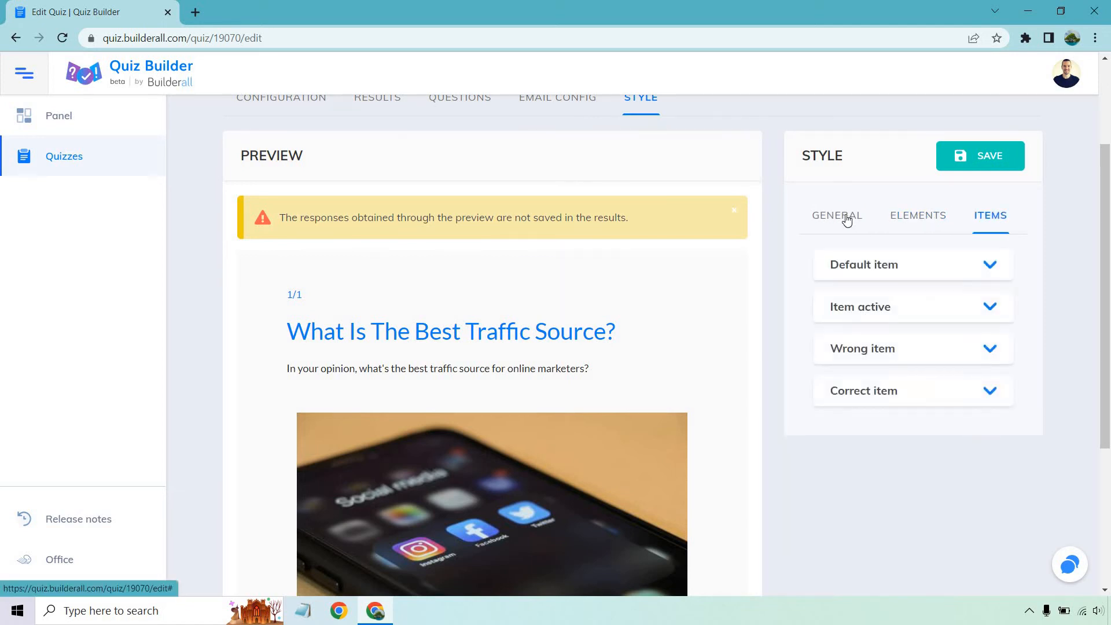
click(837, 215)
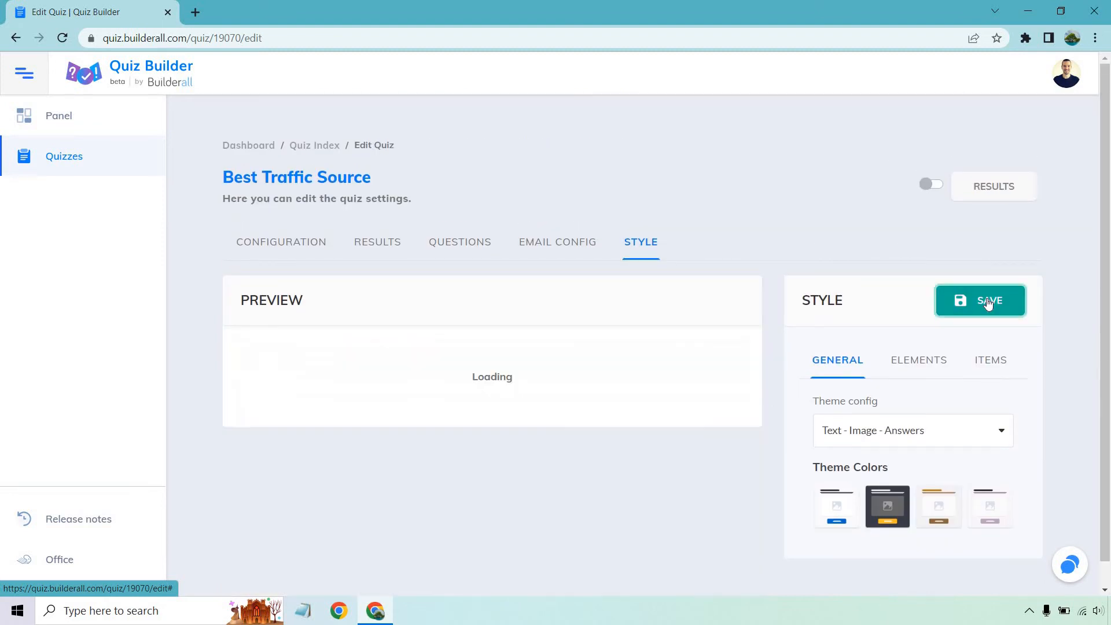
- Save the style, publish the quiz and copy its public link
click(980, 301)
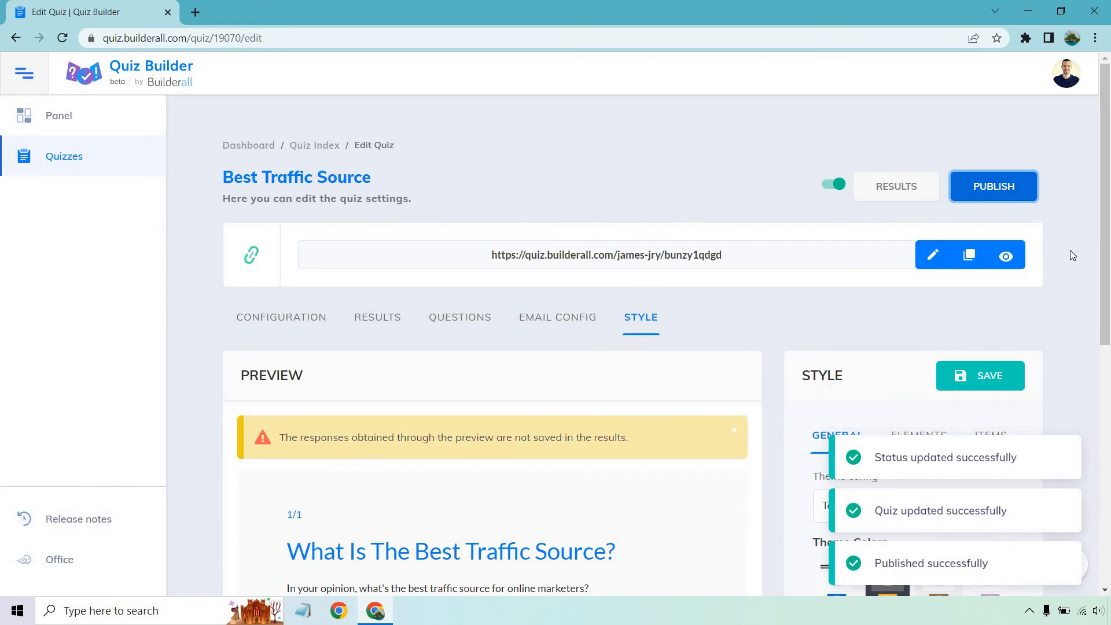
click(1005, 255)
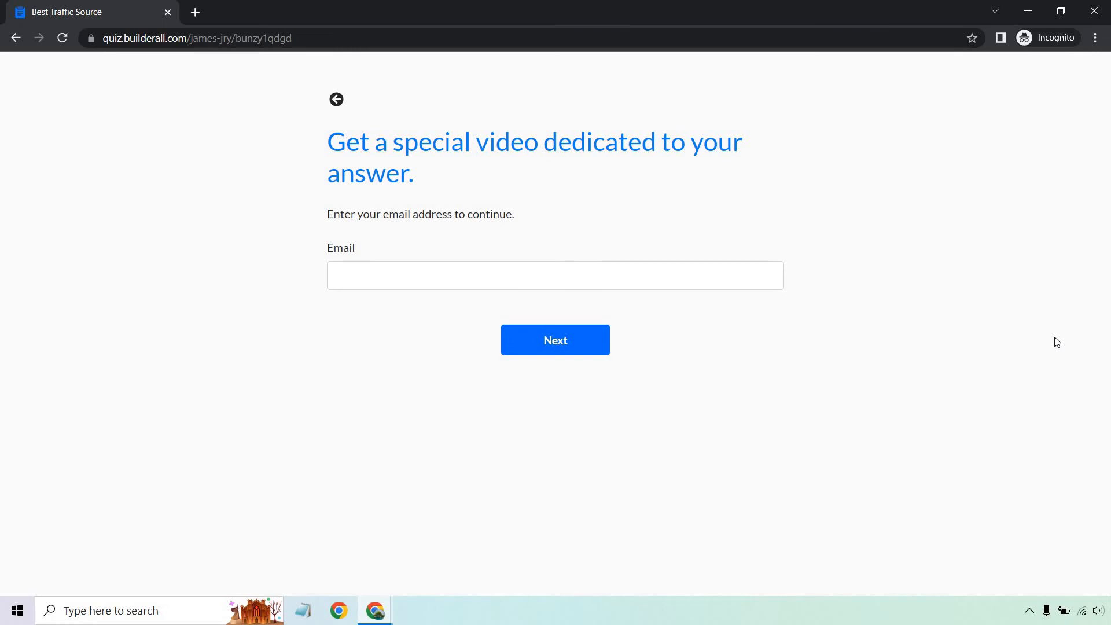
mouse_move(920, 139)
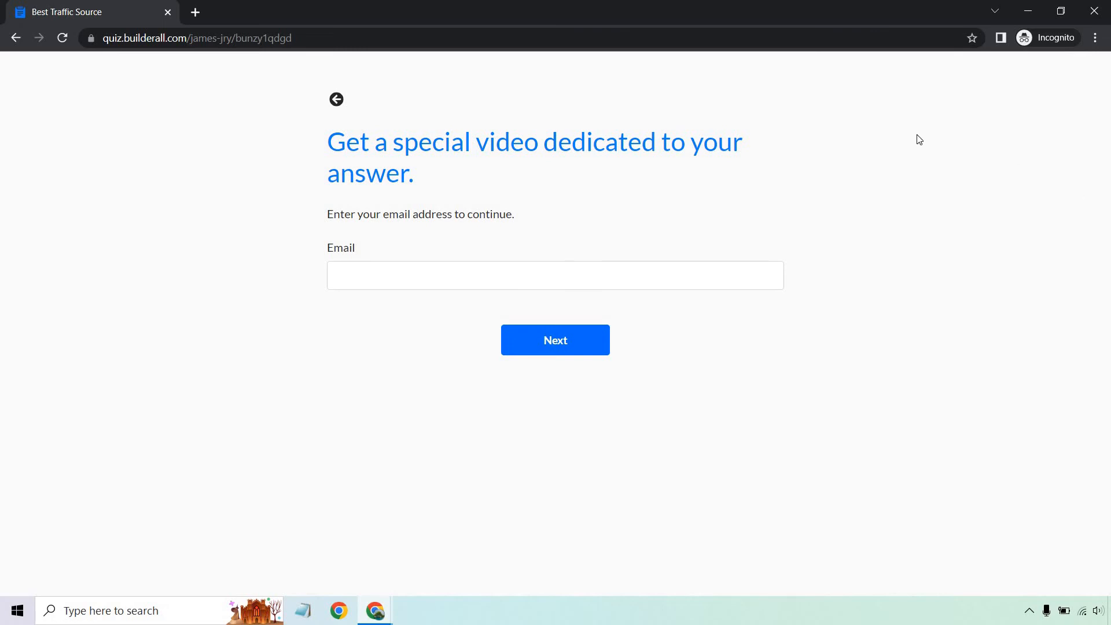
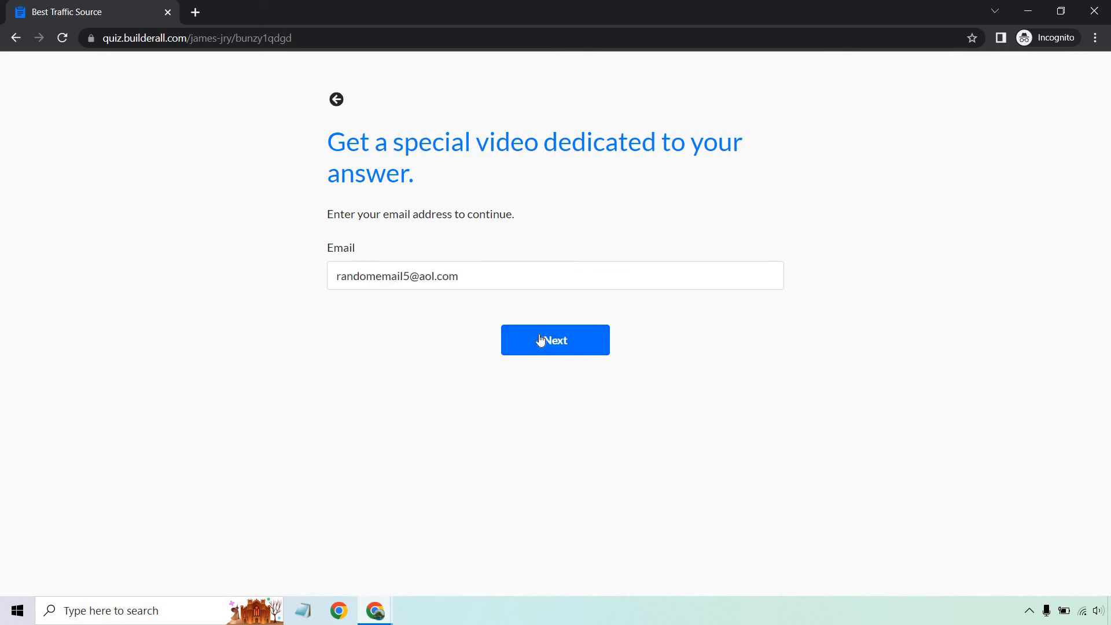
click(555, 340)
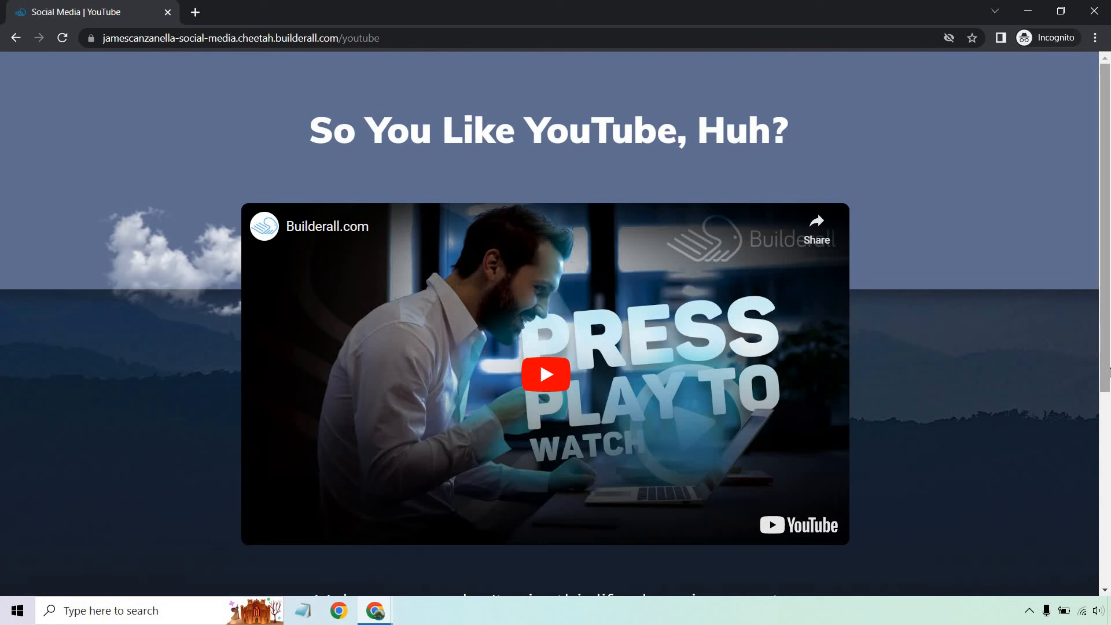
scroll(down, 3)
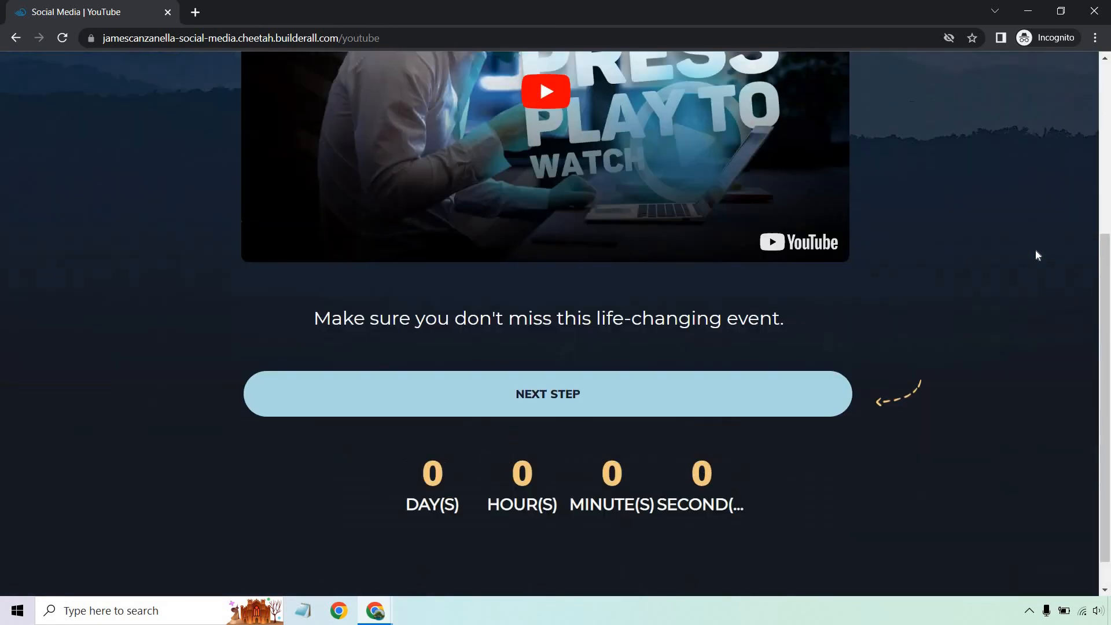
scroll(up, 3)
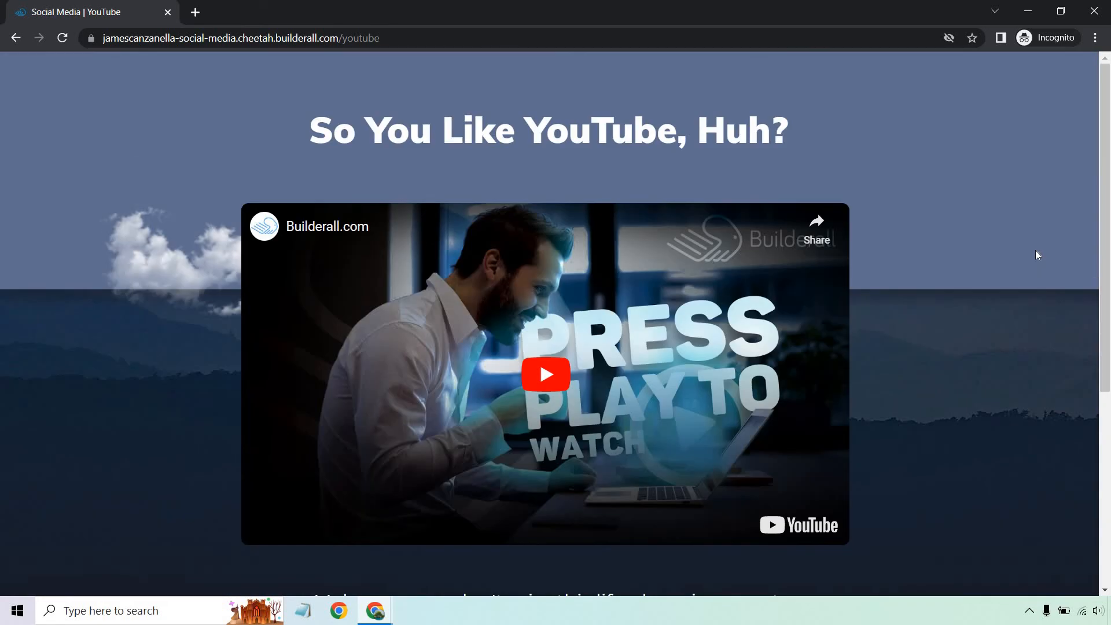
mouse_move(252, 166)
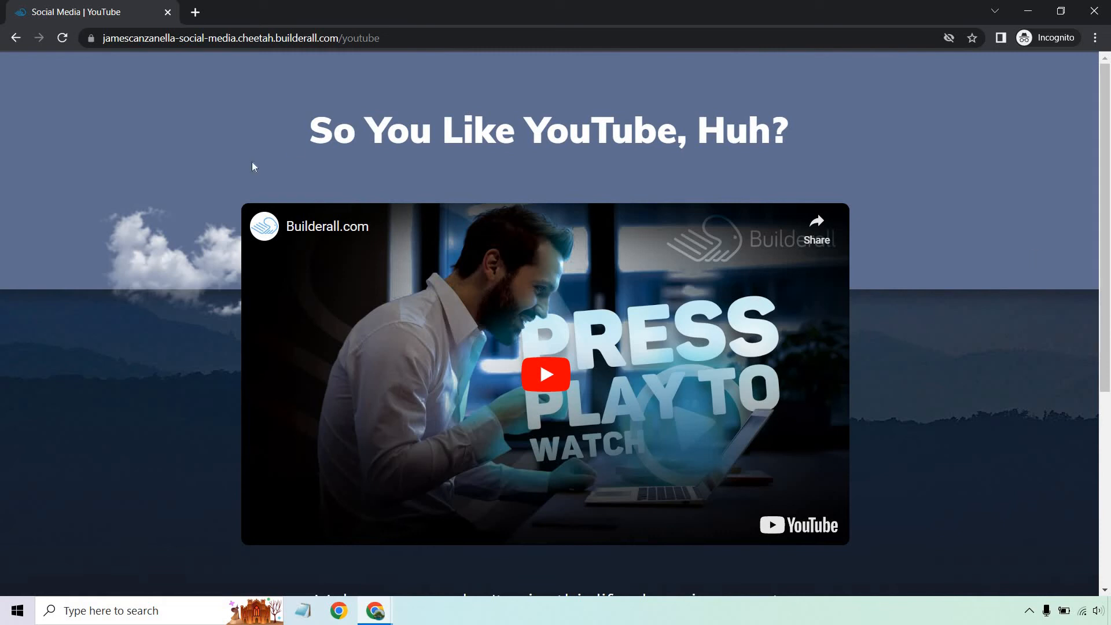
triple_click(547, 131)
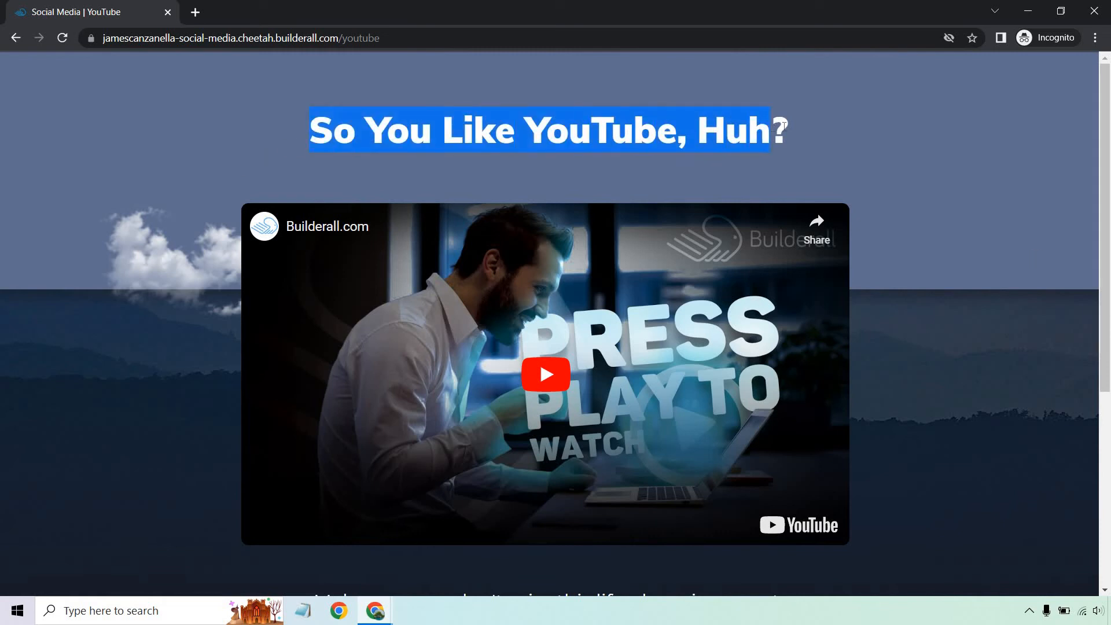
click(644, 433)
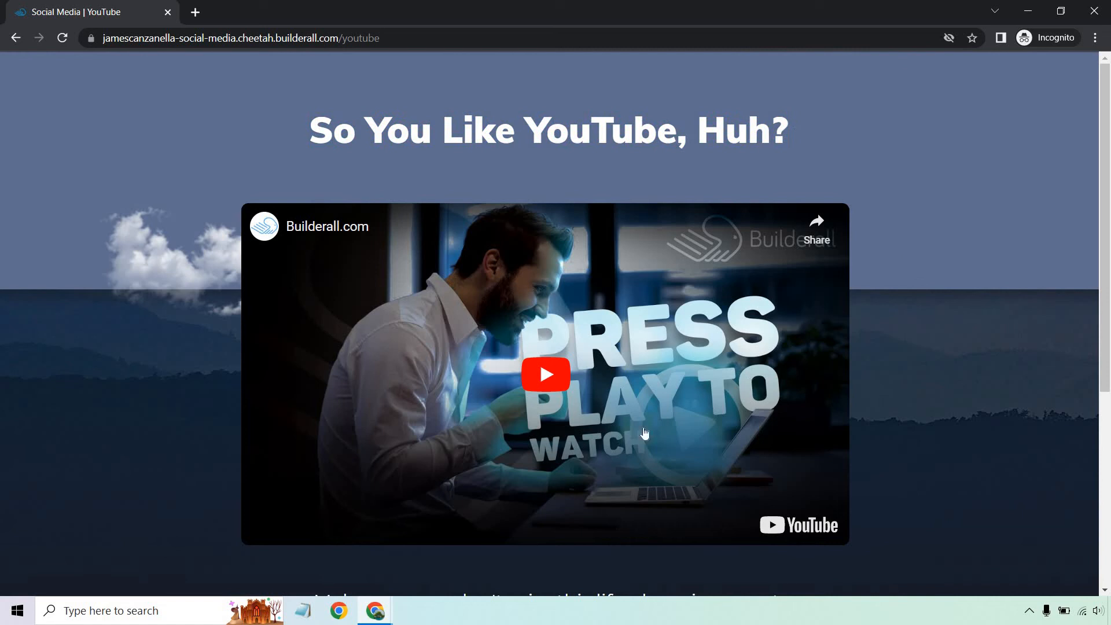
mouse_move(926, 326)
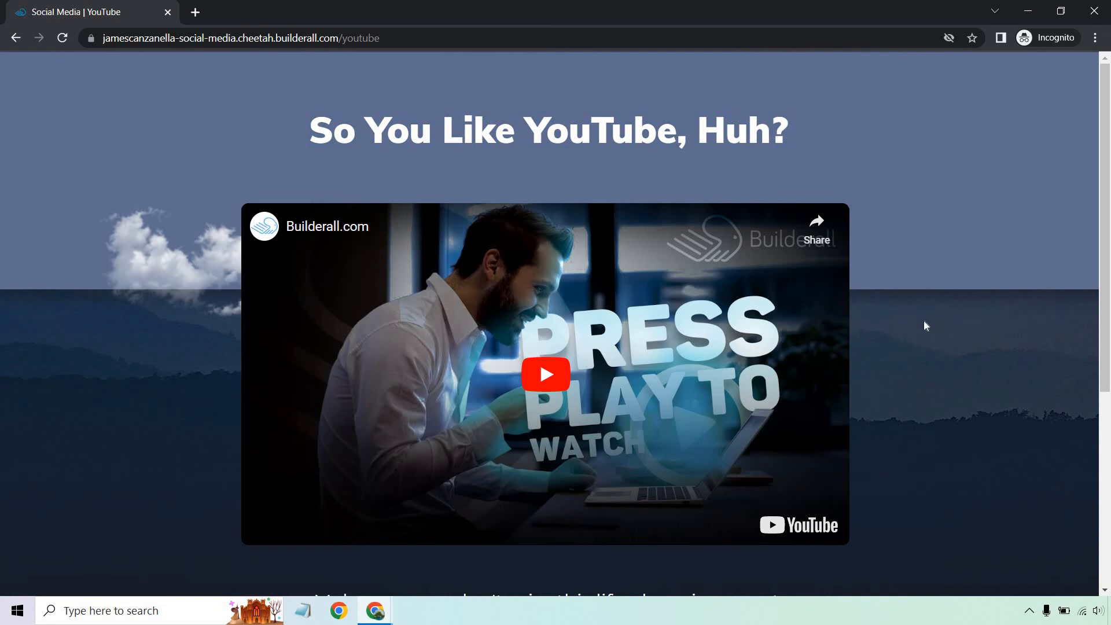
mouse_move(945, 324)
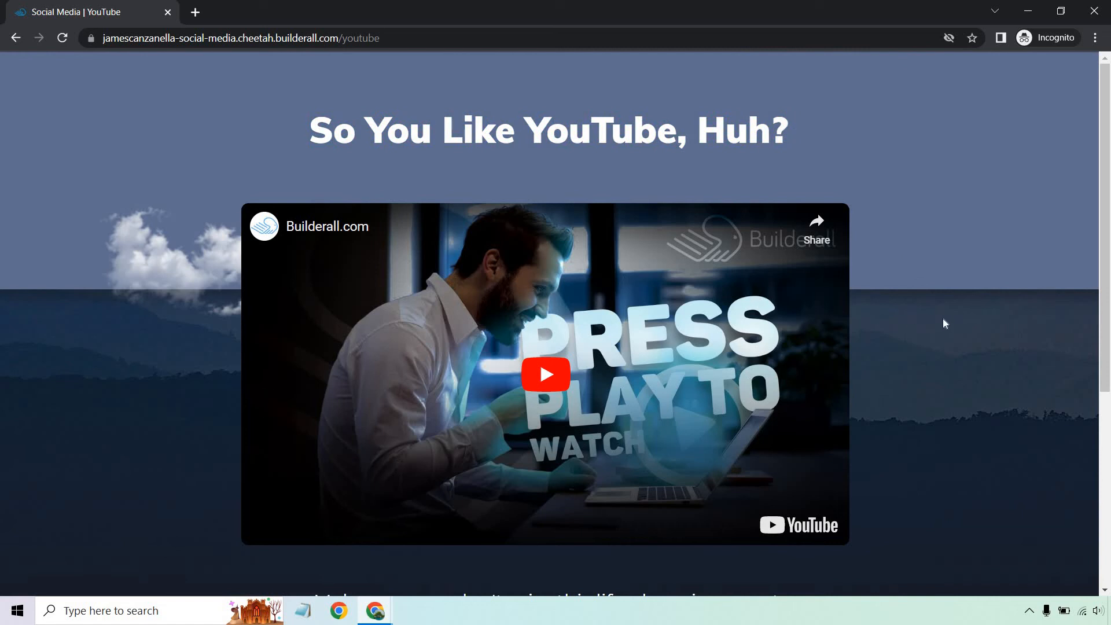
mouse_move(916, 325)
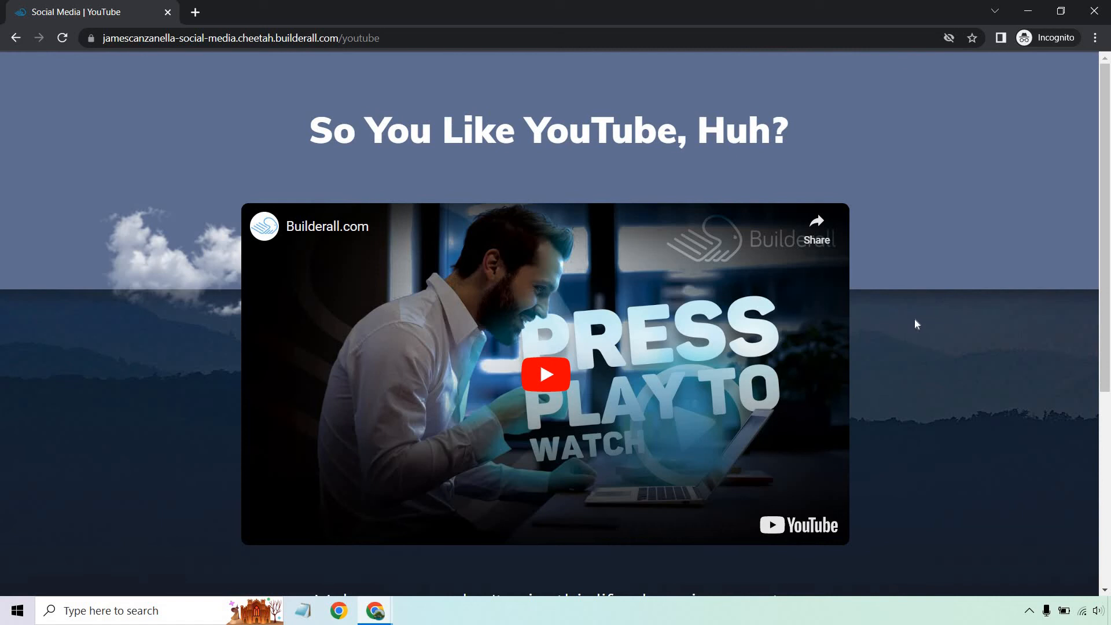
mouse_move(974, 306)
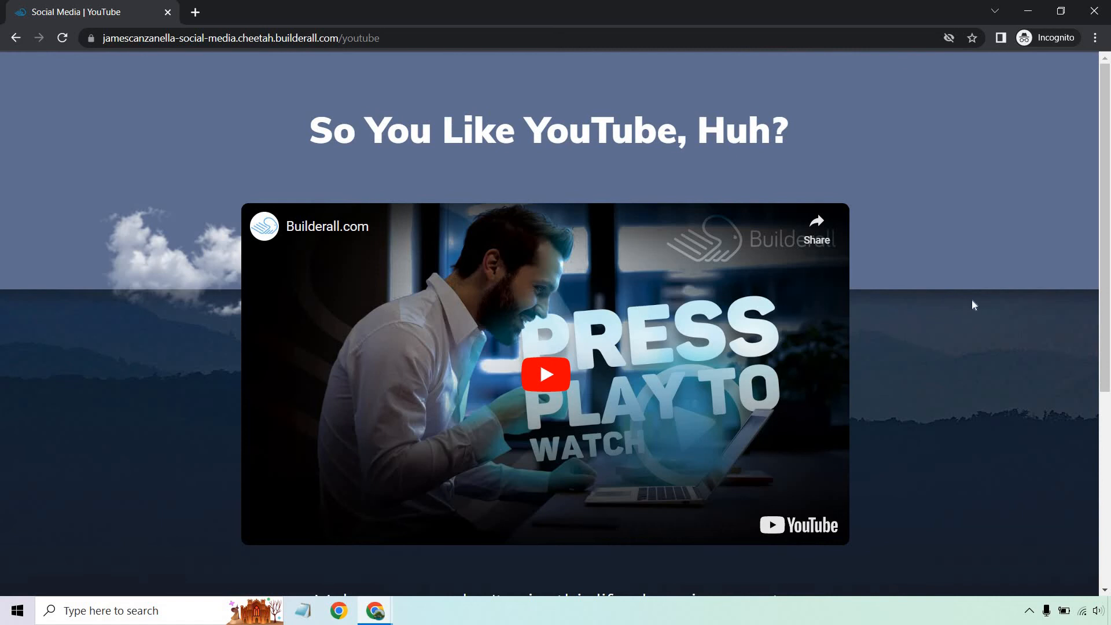
scroll(down, 3)
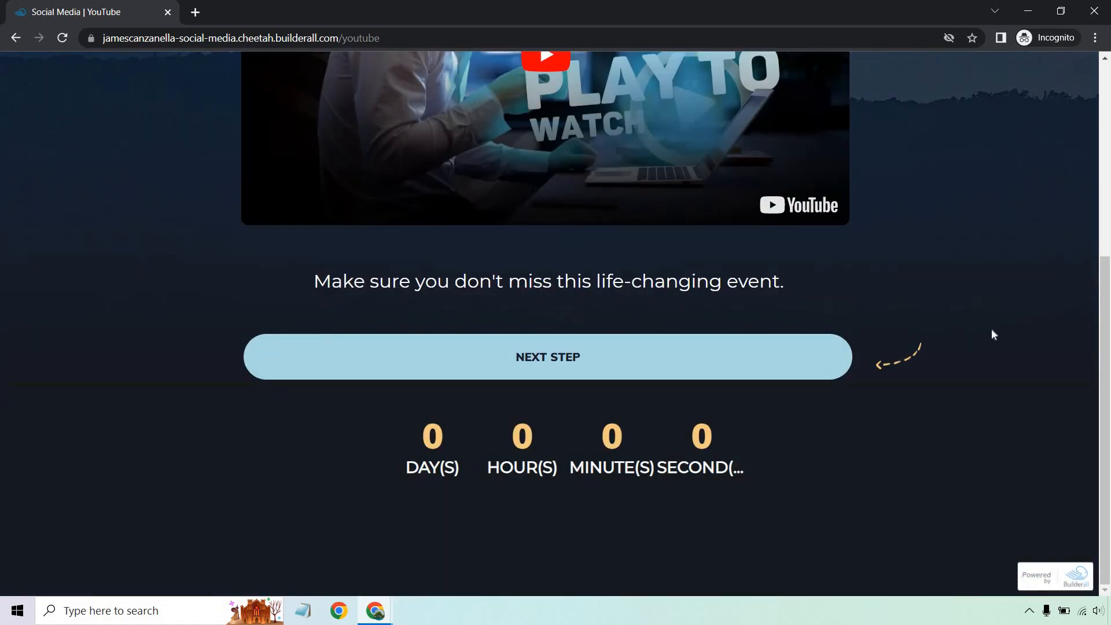
scroll(up, 3)
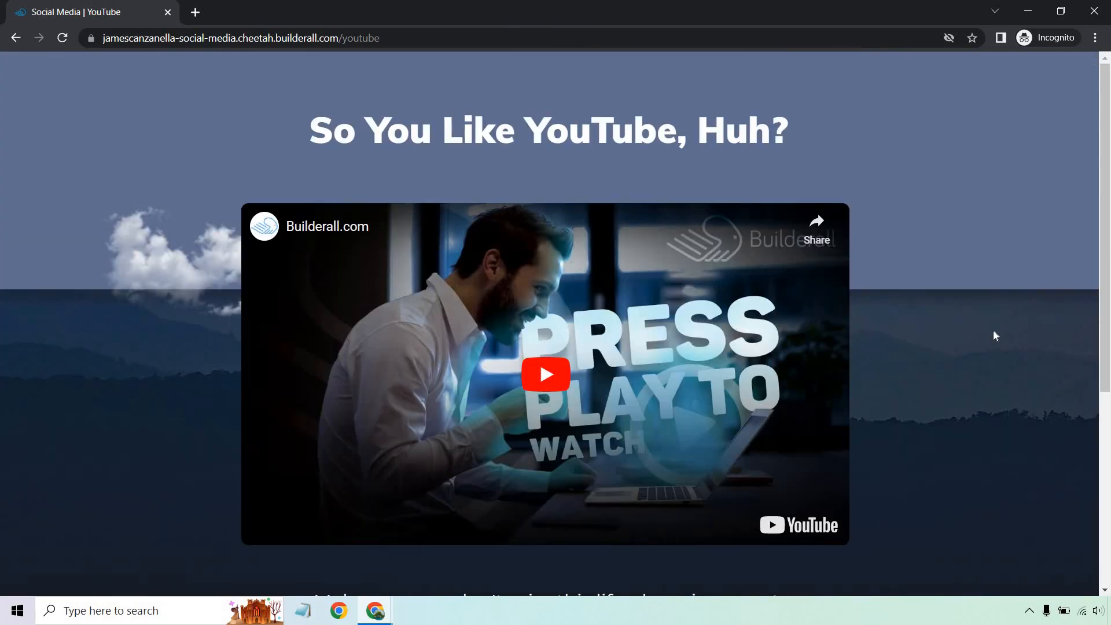
mouse_move(980, 335)
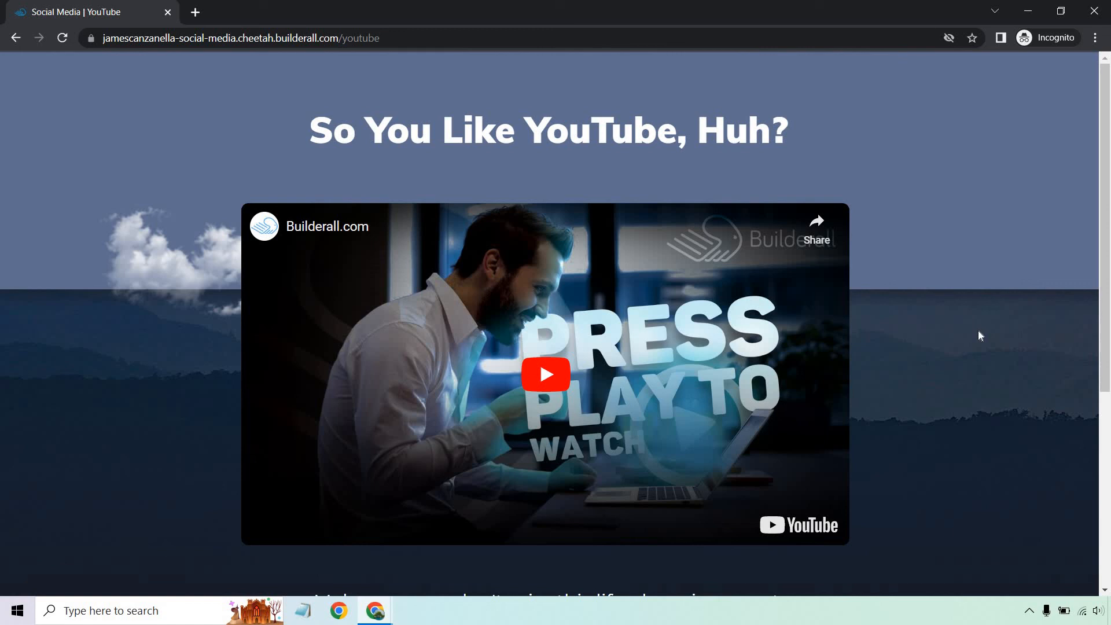
mouse_move(985, 332)
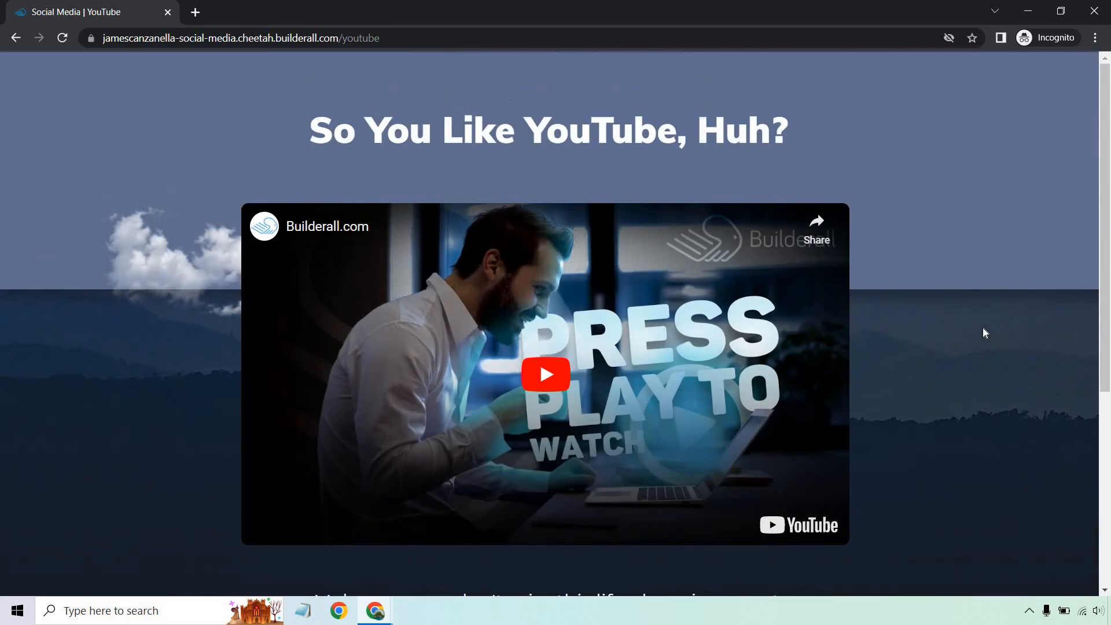